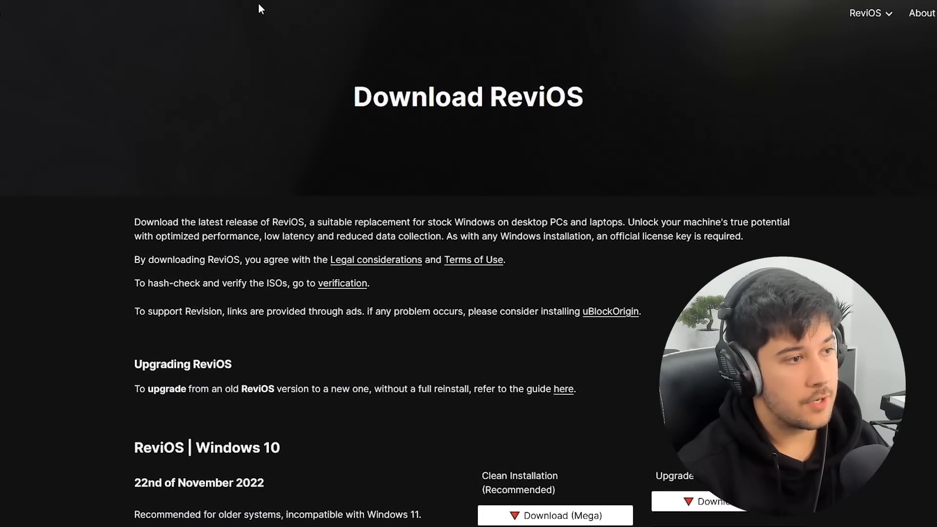
Step: Scroll through the download page to reach the Shrinke.me 'I'm not a robot' captcha page
scroll(up, 3)
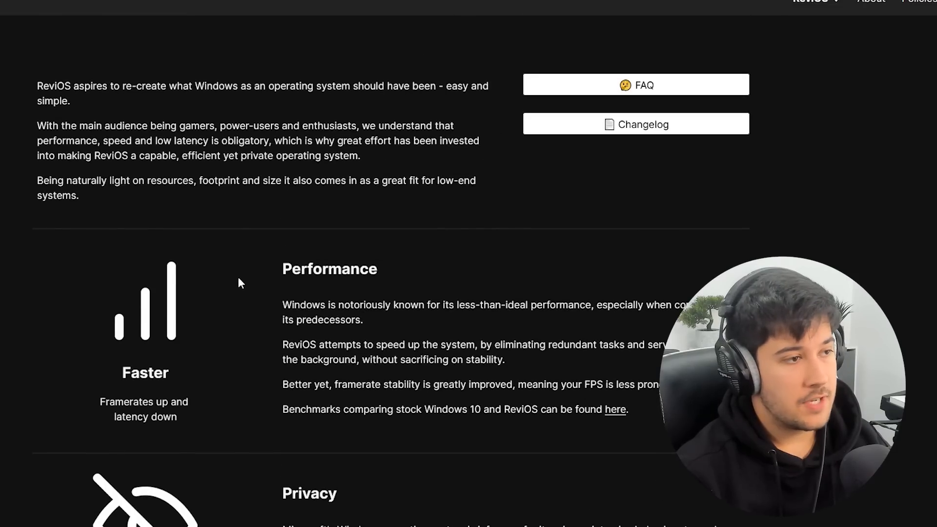
scroll(down, 3)
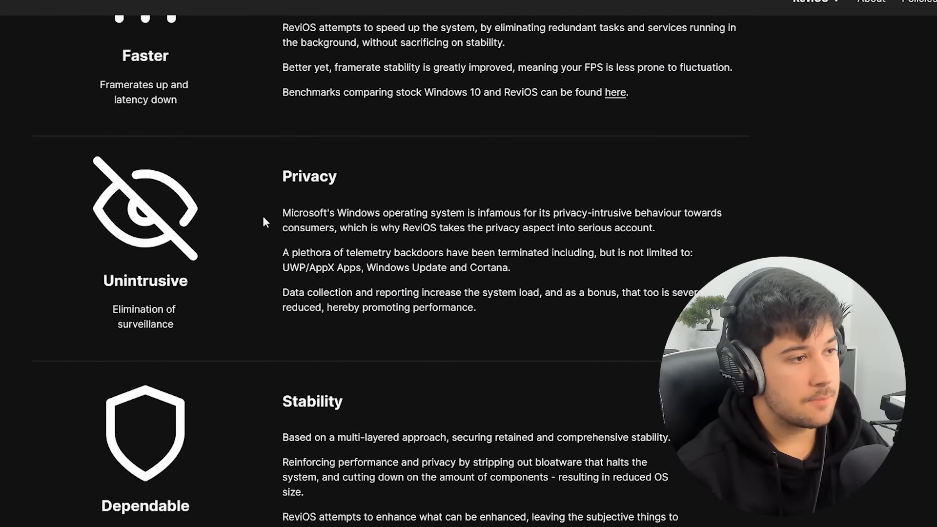
scroll(down, 3)
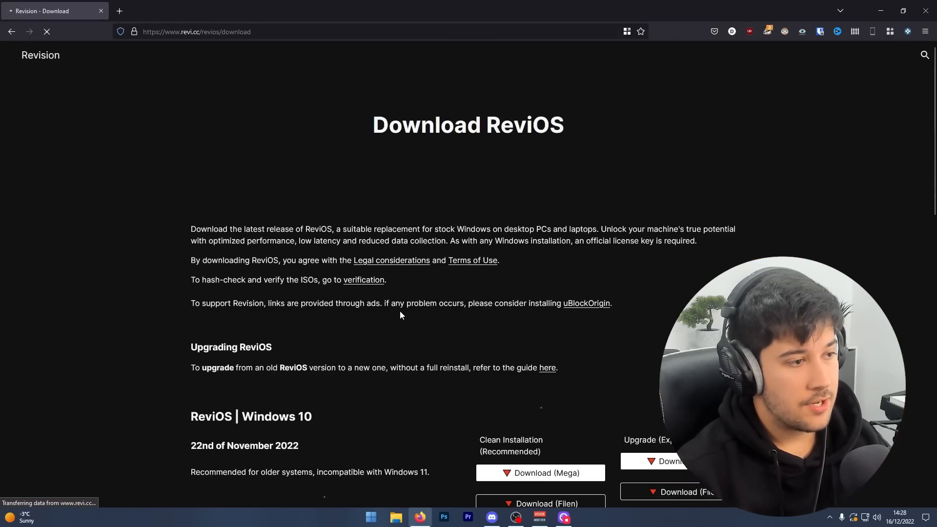
scroll(down, 3)
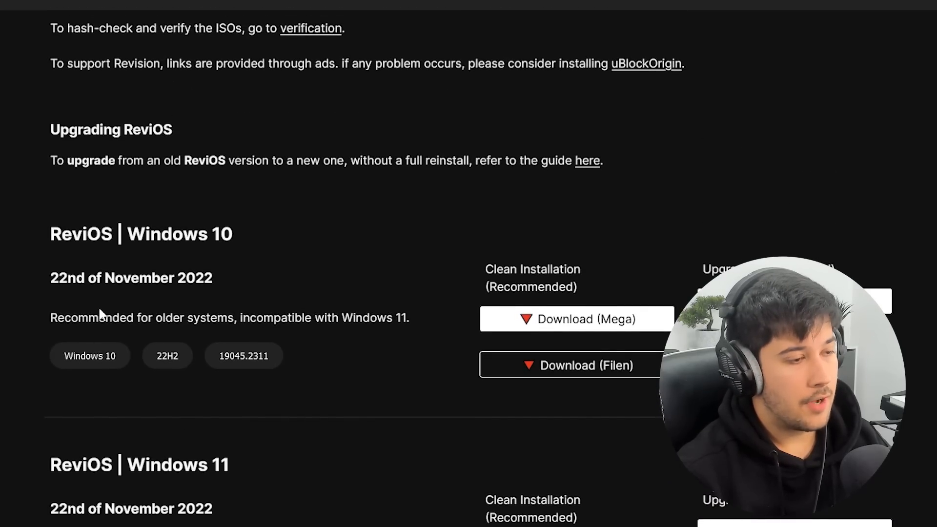
mouse_move(356, 282)
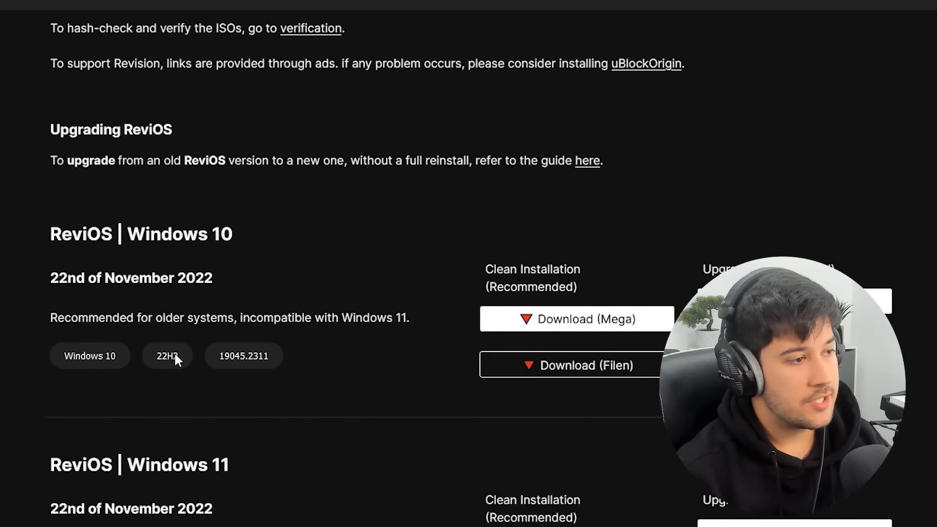
scroll(down, 3)
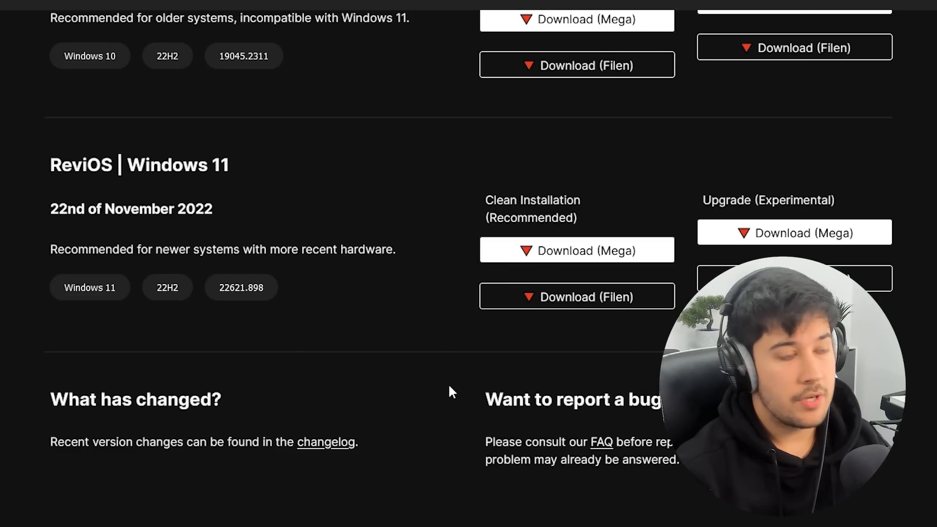
mouse_move(872, 195)
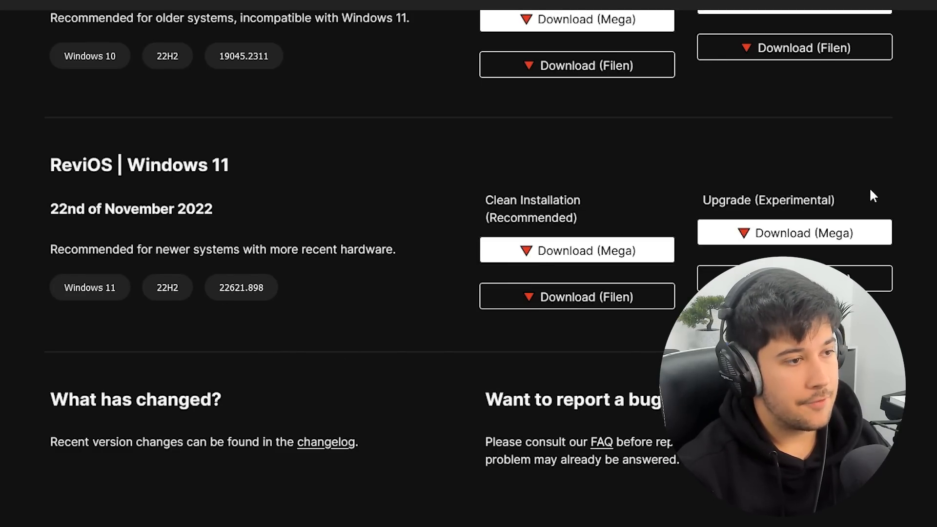
scroll(down, 3)
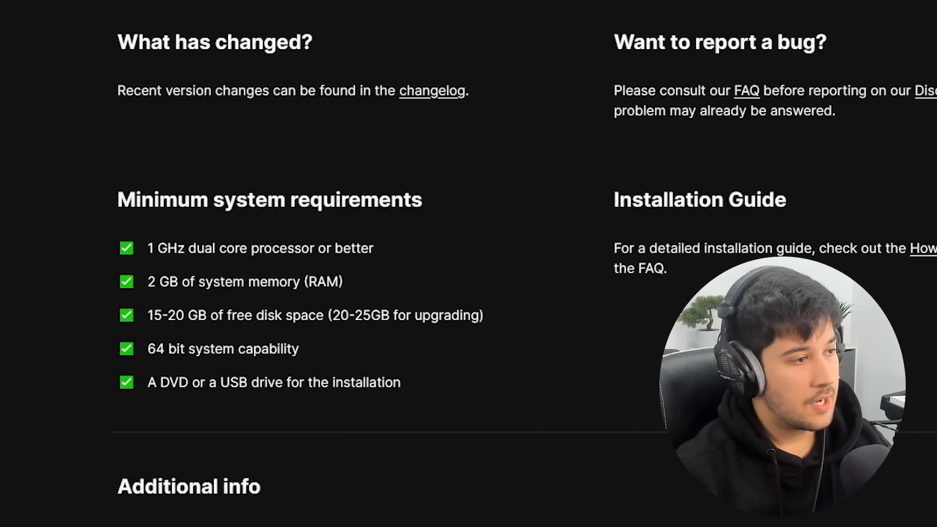
scroll(down, 3)
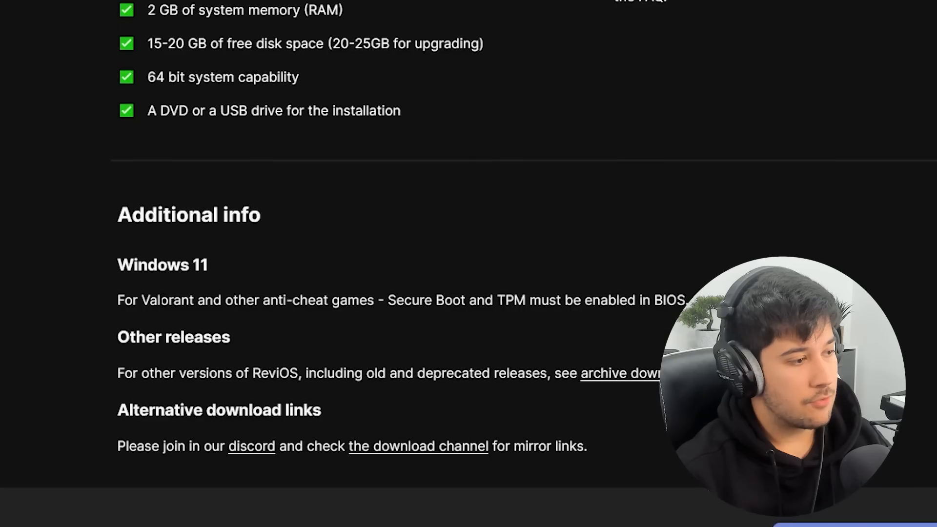
scroll(up, 3)
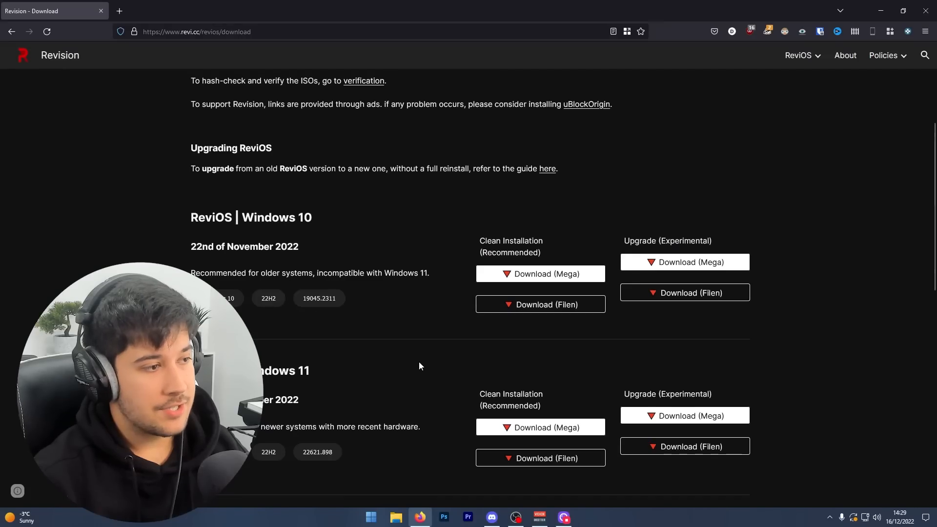
scroll(down, 3)
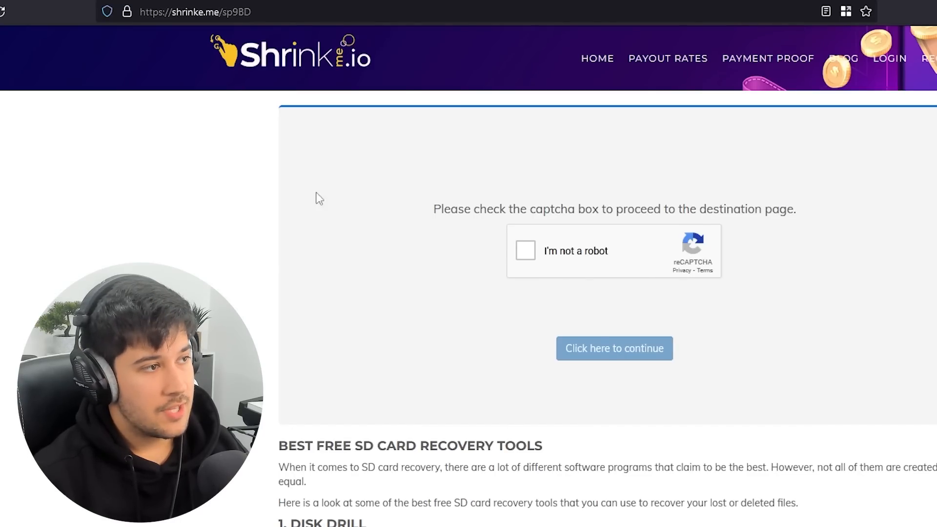
scroll(down, 3)
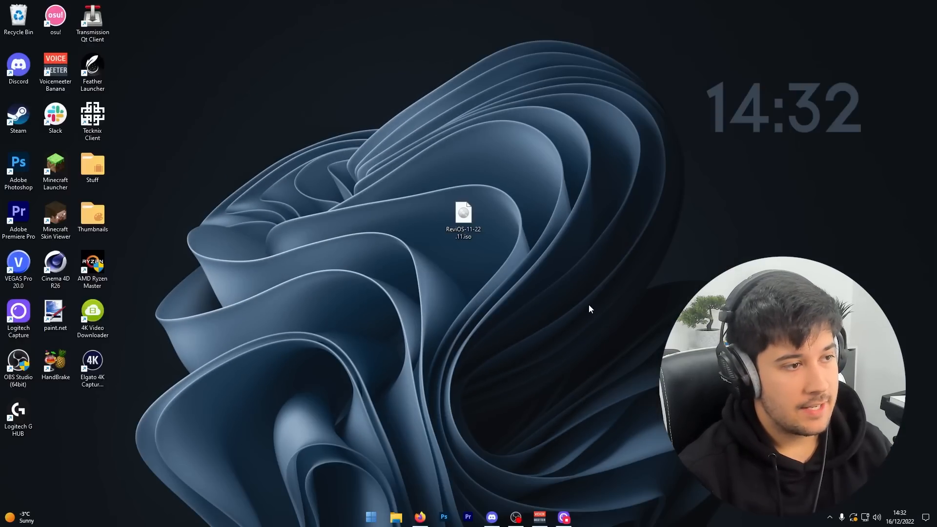
mouse_move(511, 338)
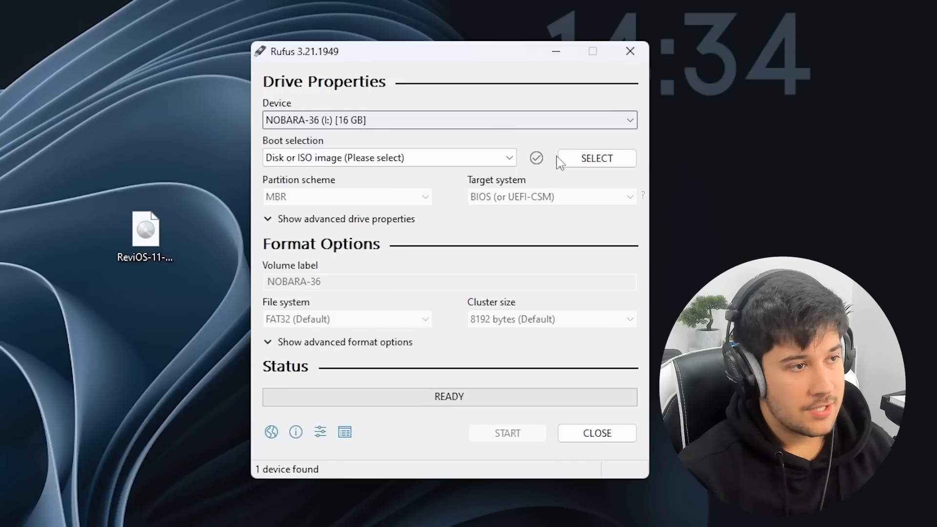
Step: Load ReviOS-11-22.11.iso in Rufus and write it to the USB drive as GPT/UEFI
click(505, 433)
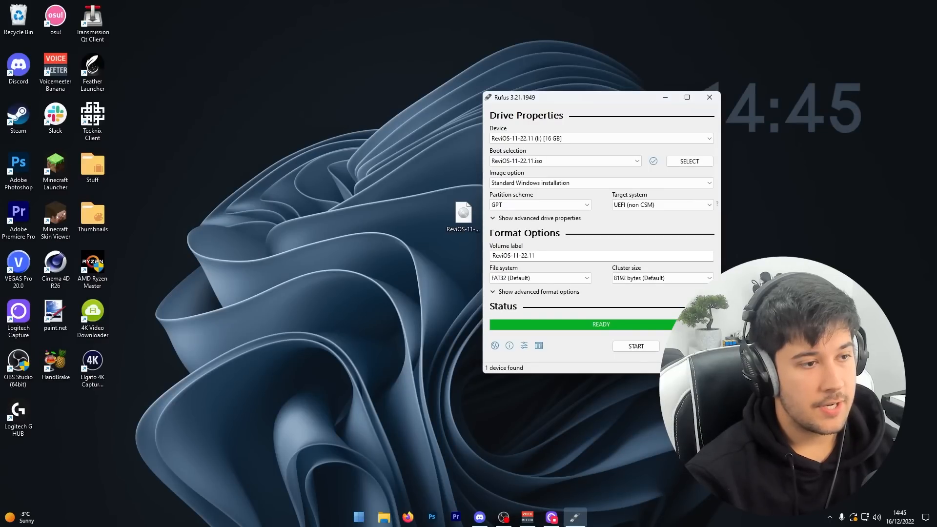
click(708, 97)
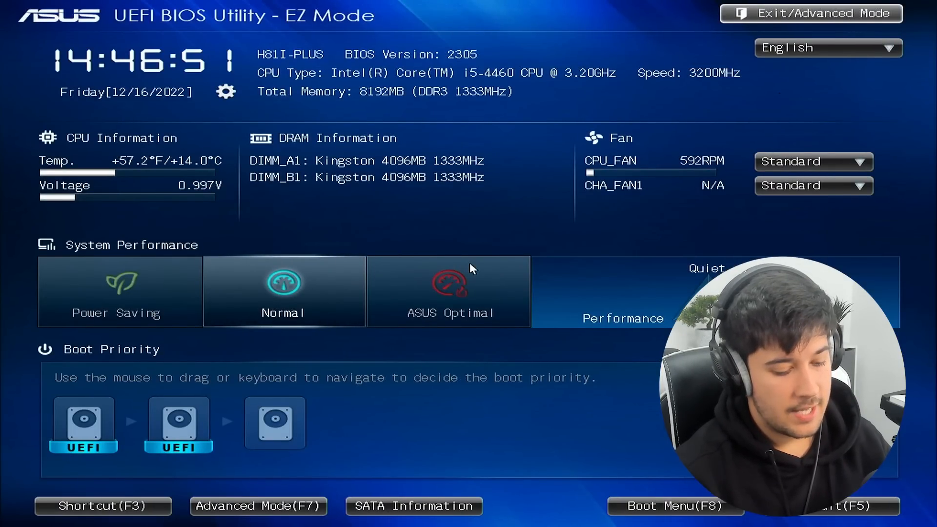
Step: Pick the USB installer drive from the ASUS Boot Menu
click(674, 505)
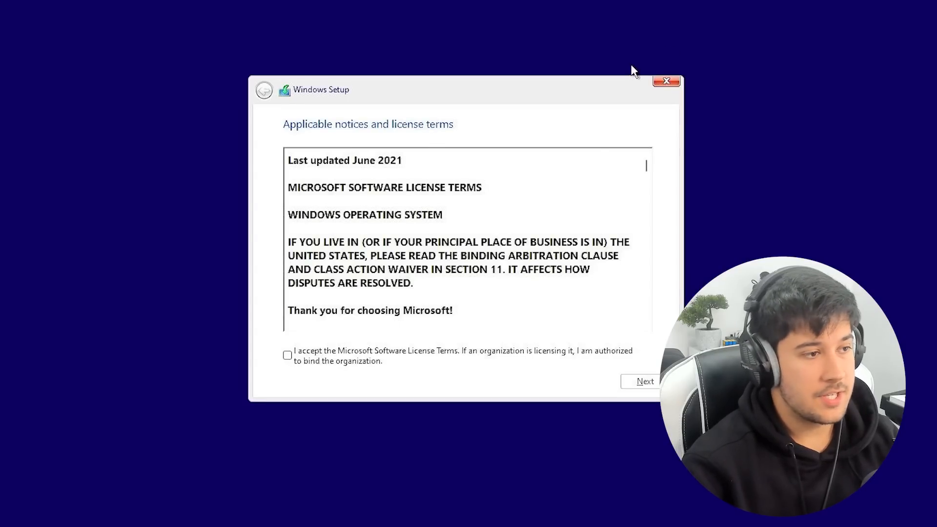
Step: Accept the license, delete Drive 0's partitions, and install onto the 447.1 GB unallocated space
click(287, 354)
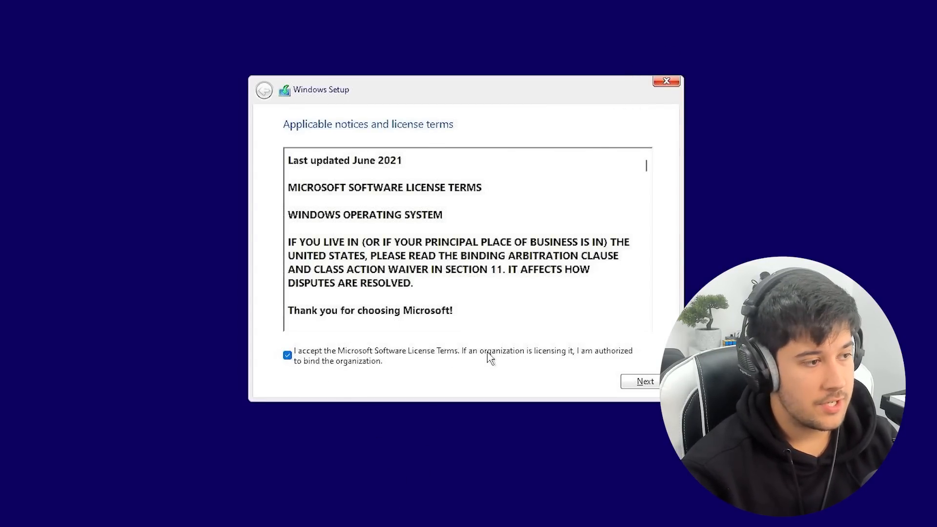
click(645, 381)
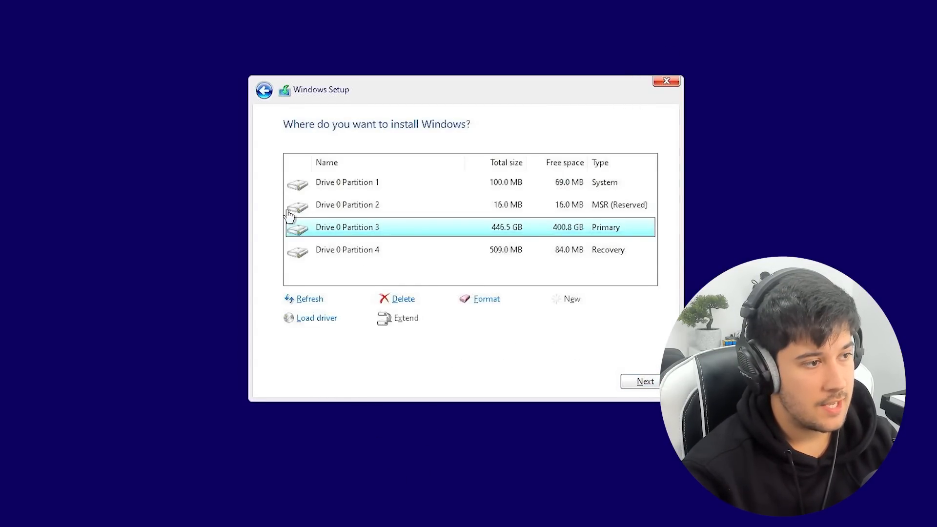
click(402, 299)
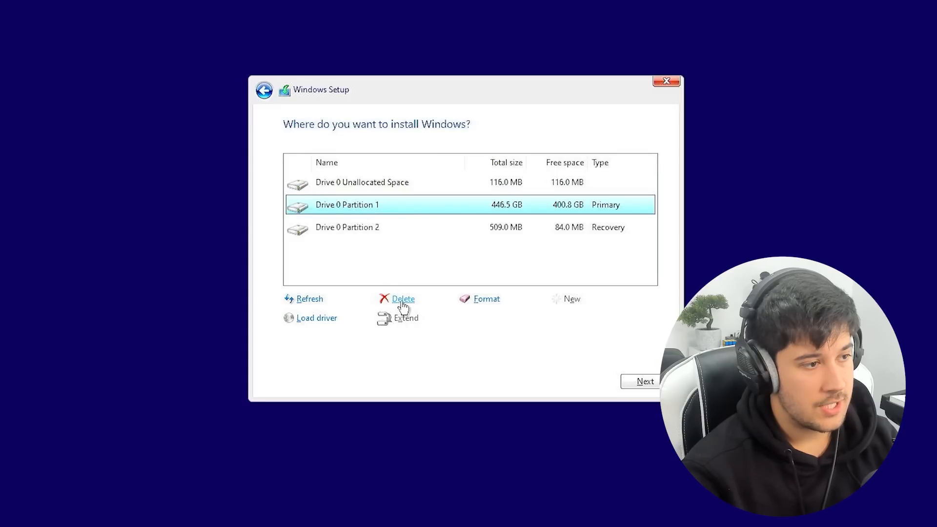
click(402, 299)
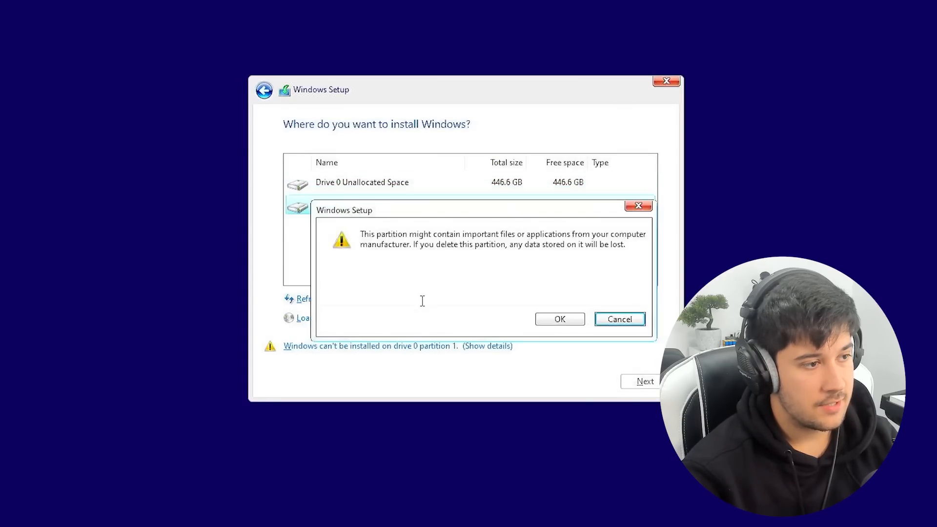
click(559, 319)
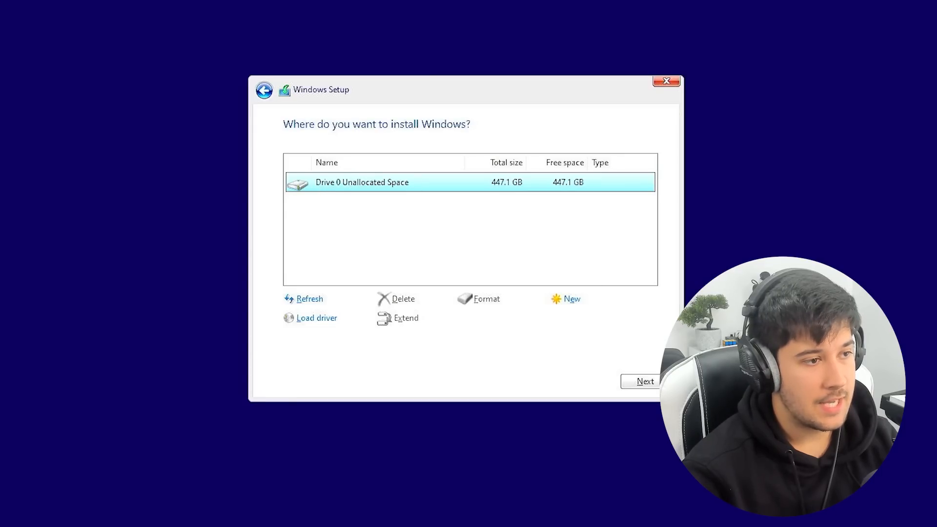
click(644, 381)
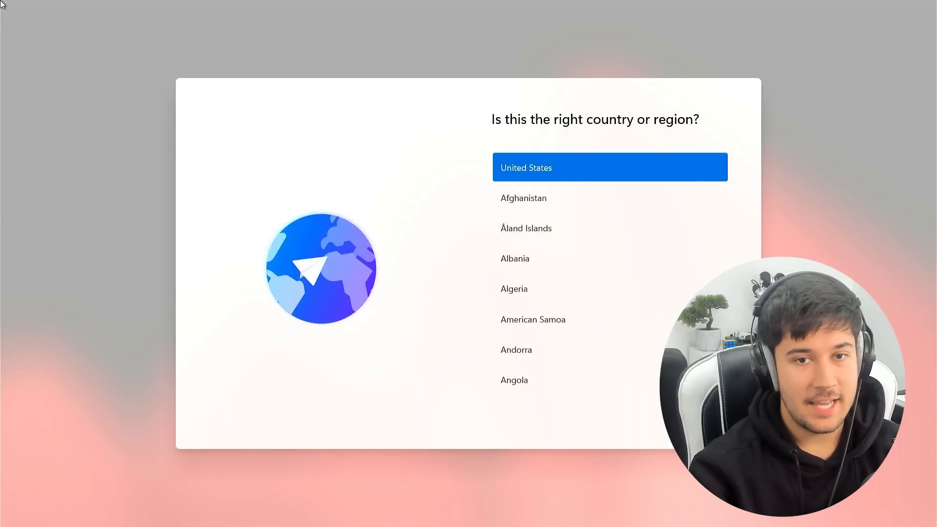
mouse_move(336, 179)
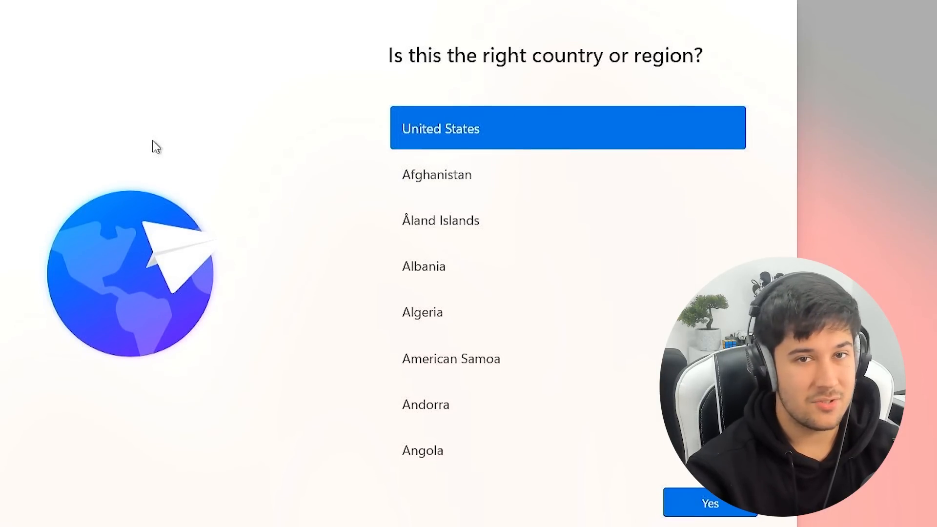
Step: Choose a country from the list and confirm the United Kingdom keyboard layout
scroll(down, 3)
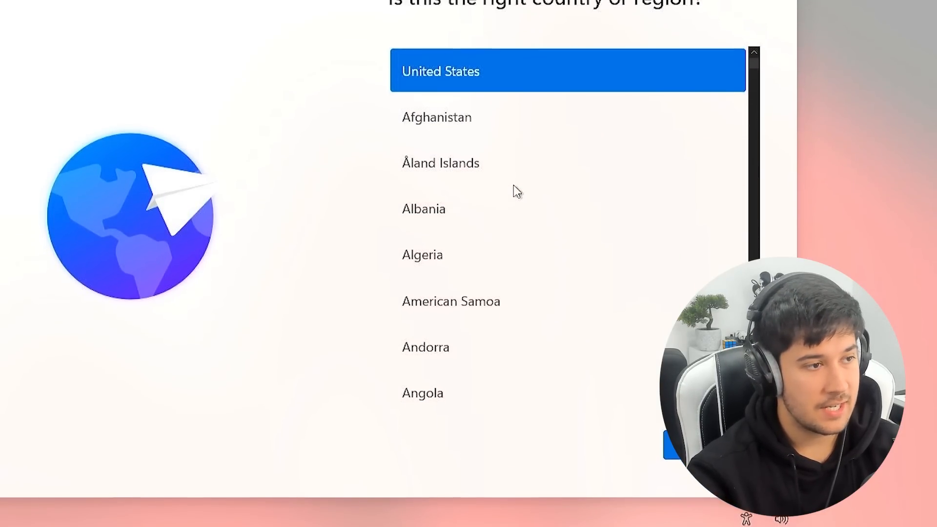
scroll(down, 3)
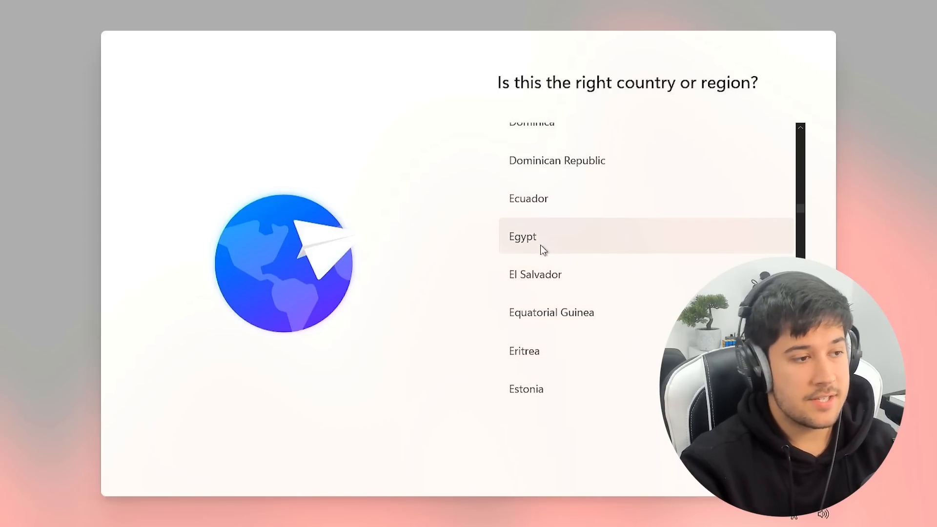
scroll(down, 3)
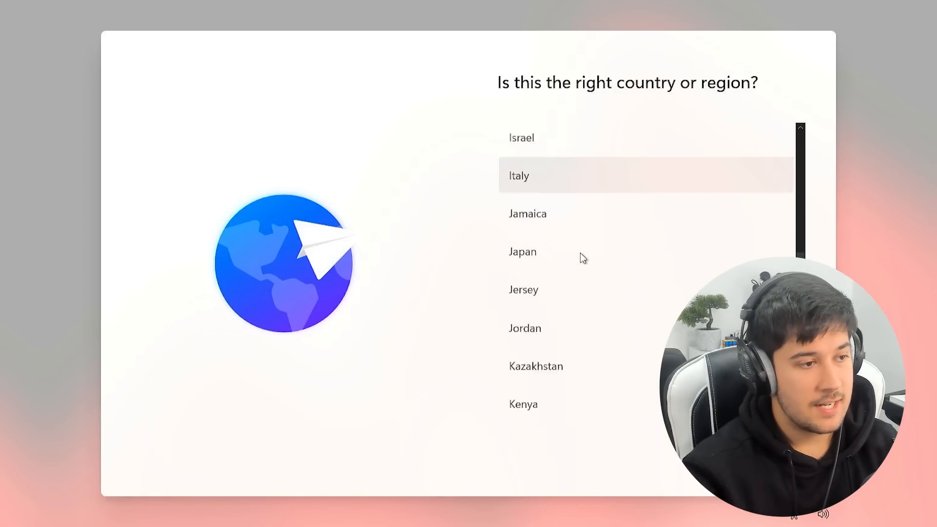
scroll(down, 3)
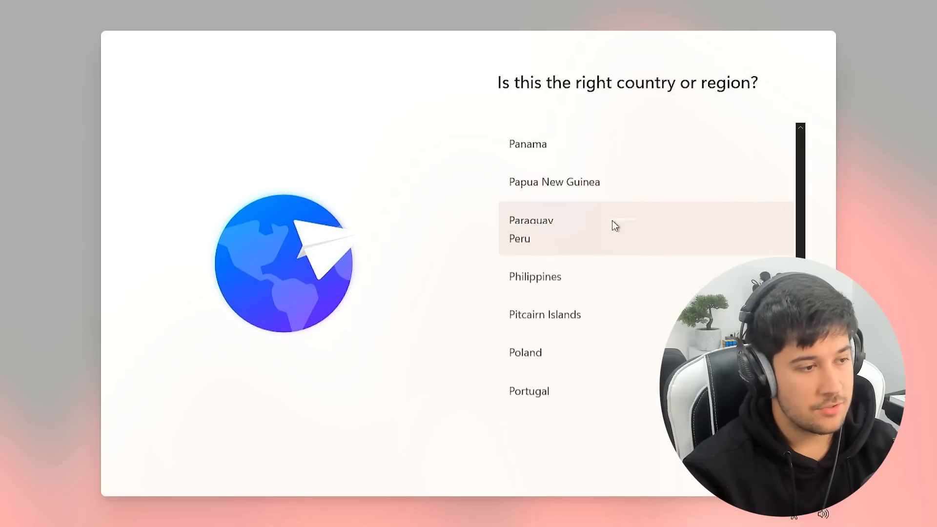
scroll(down, 3)
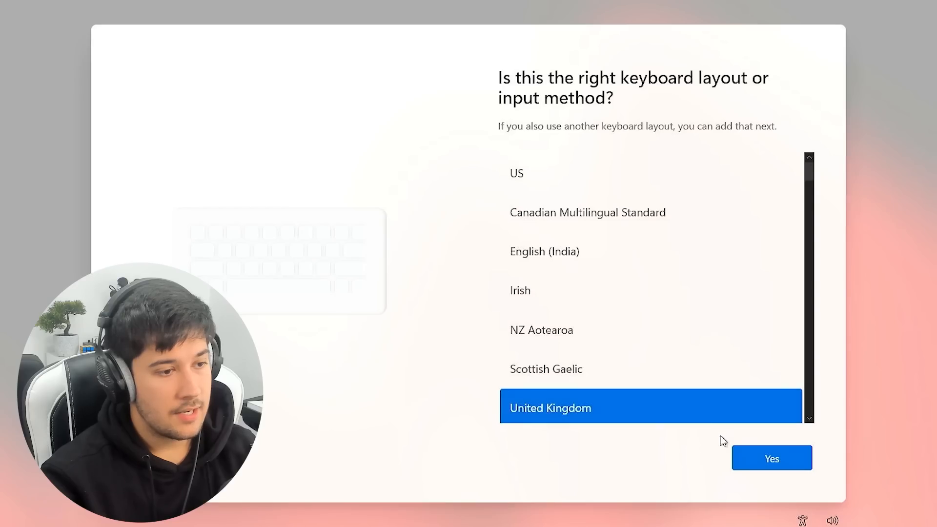
click(770, 458)
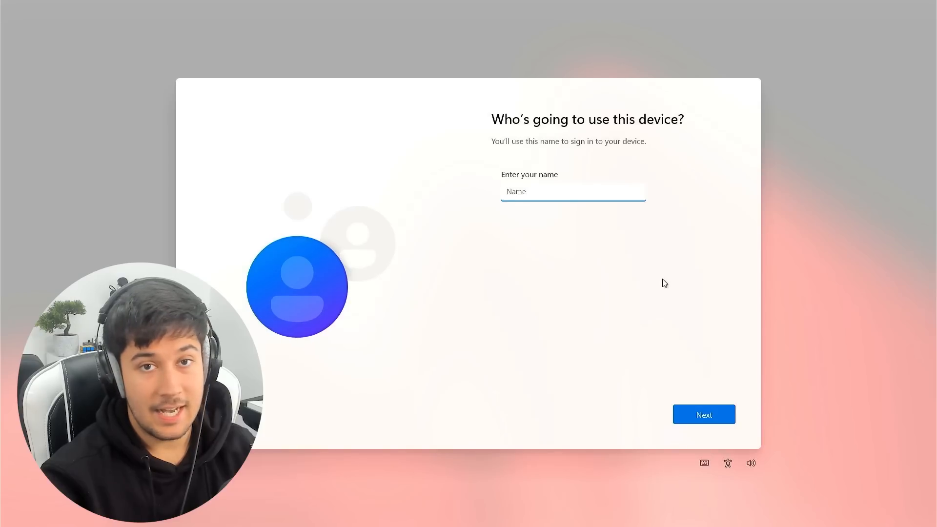
Step: Name the local account 'Da' and move past the password step
text(Da)
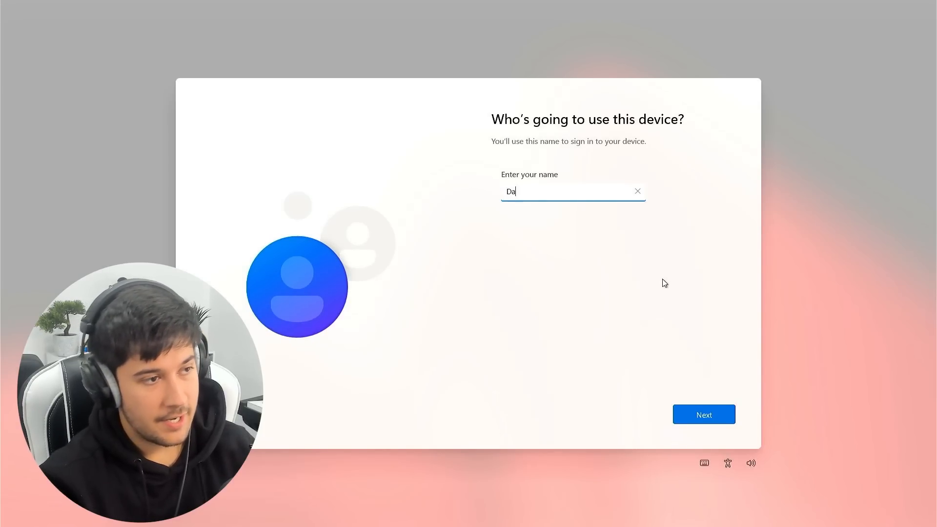
click(703, 415)
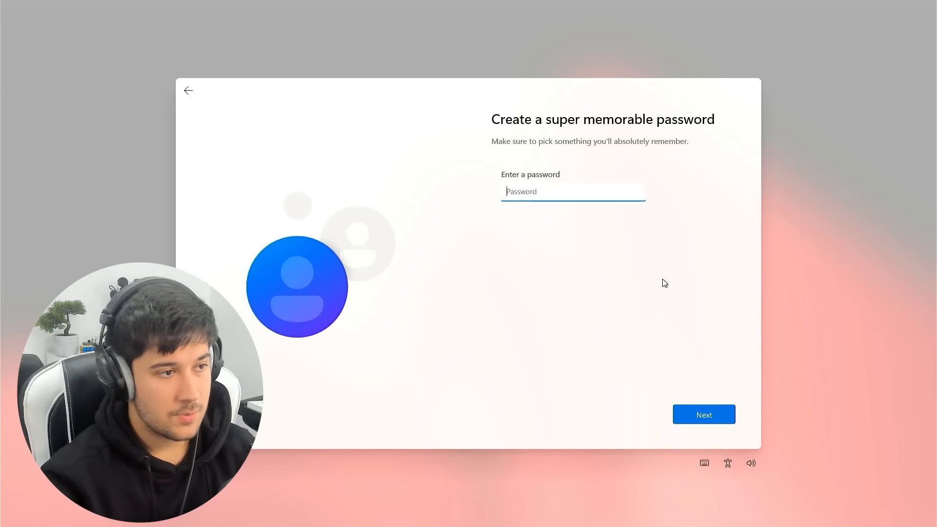
click(703, 414)
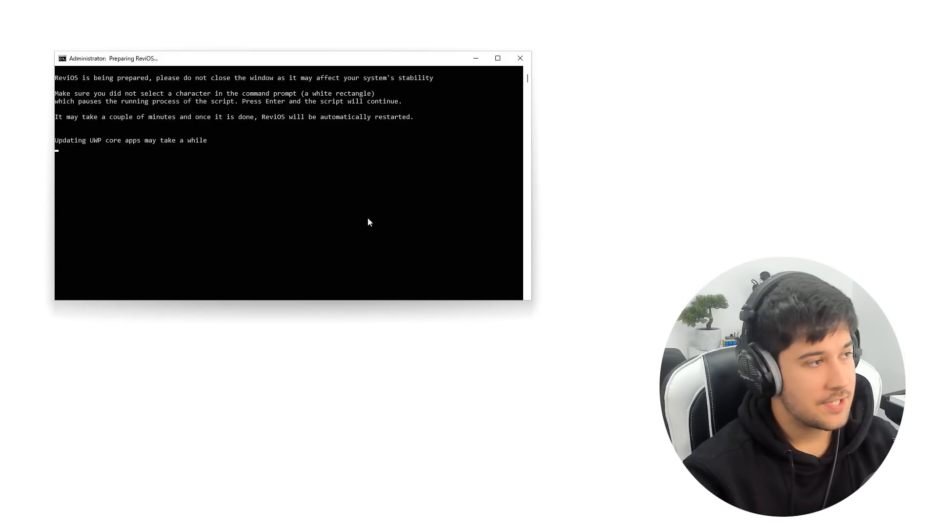
mouse_move(179, 62)
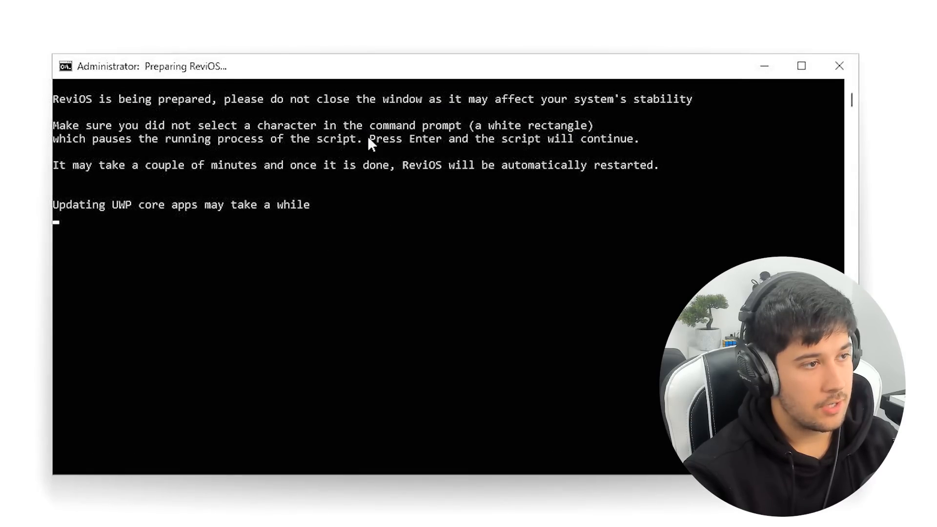
mouse_move(498, 319)
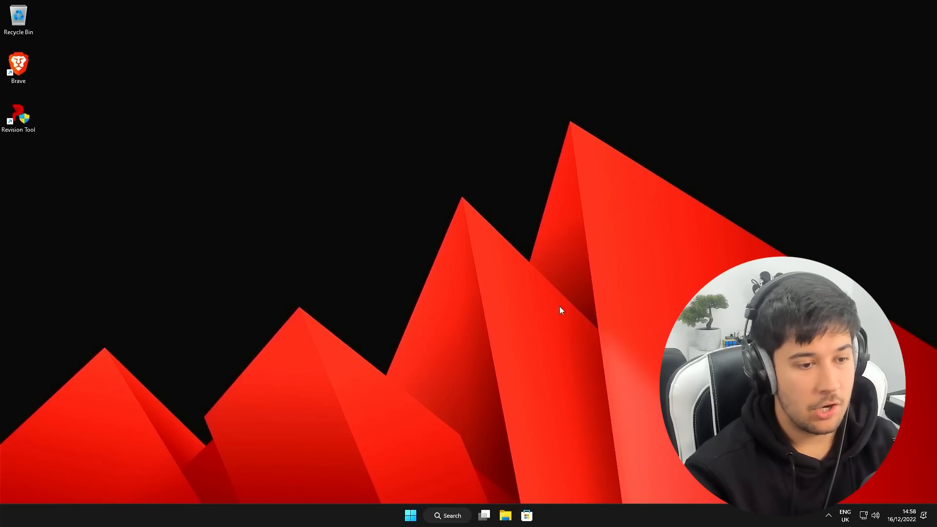
mouse_move(300, 351)
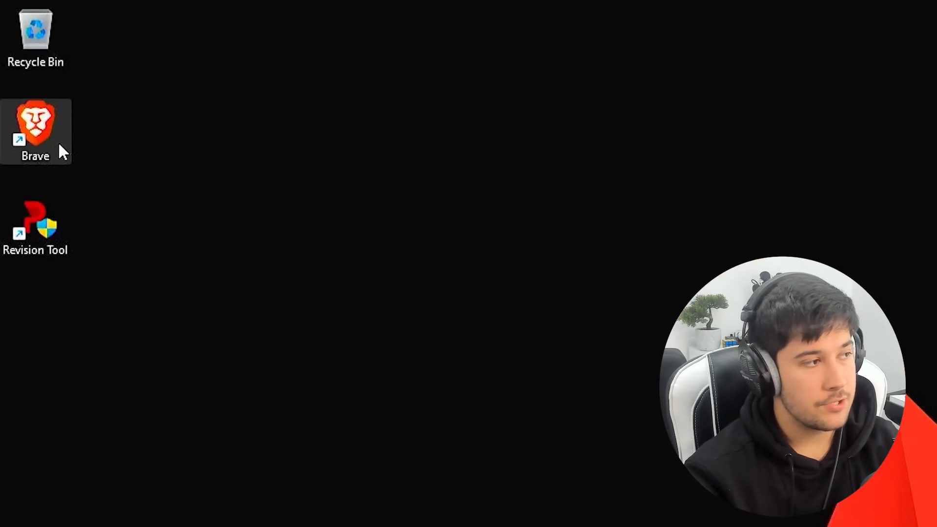
Step: Open the Start menu from the taskbar on the new ReviOS desktop
click(410, 515)
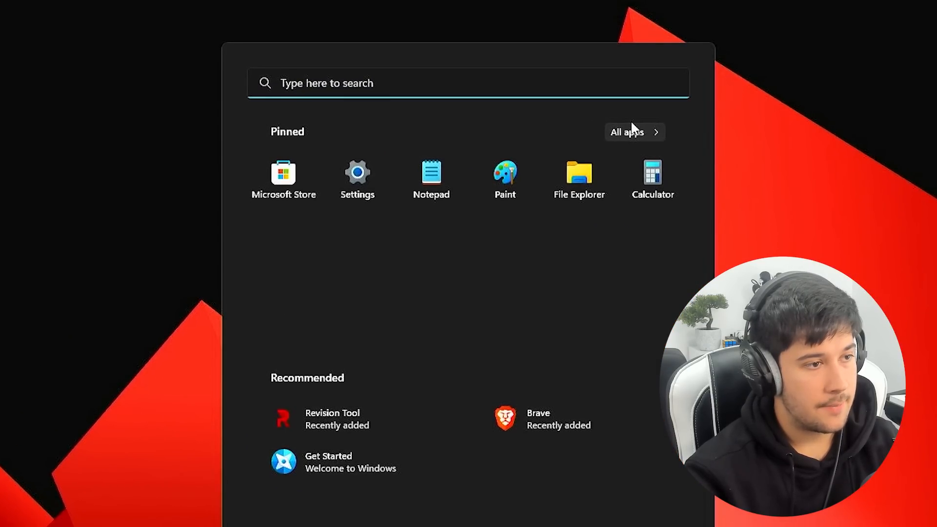
Step: Show All apps in Start and scroll through the installed app list
click(626, 132)
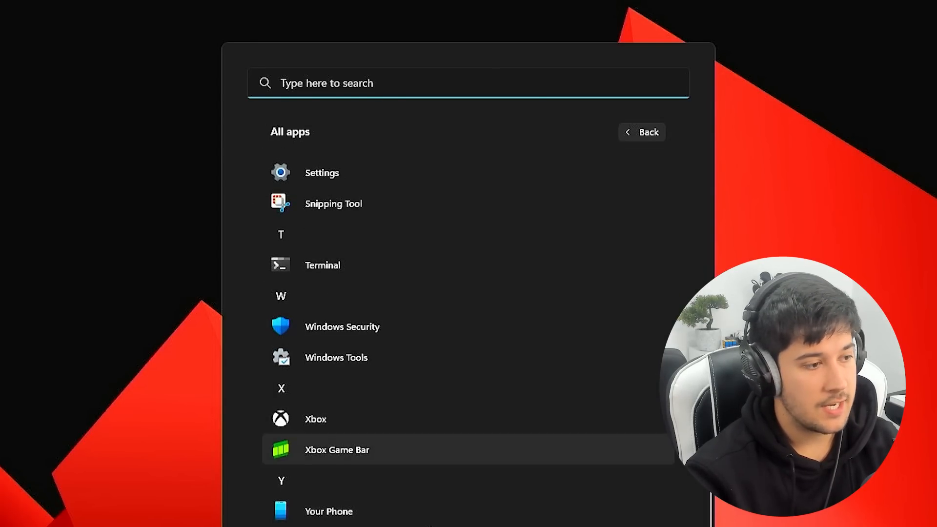
scroll(up, 3)
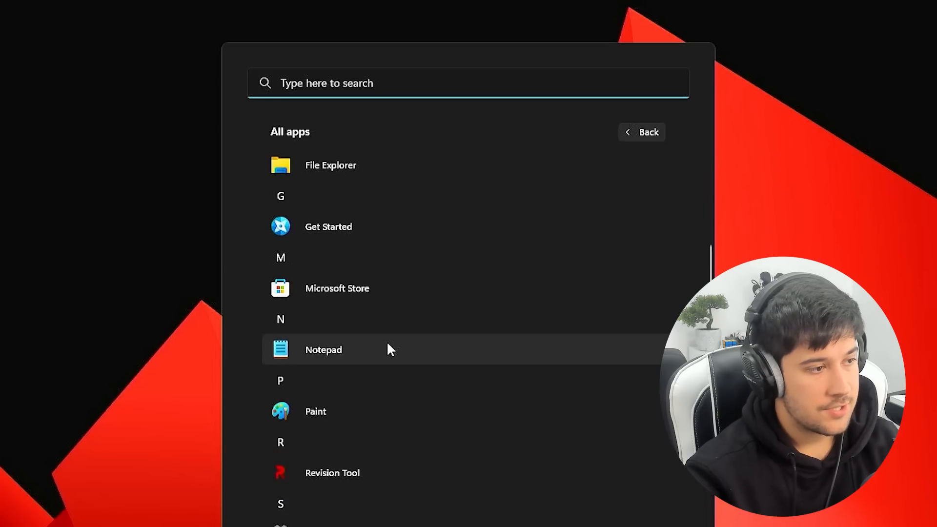
scroll(up, 3)
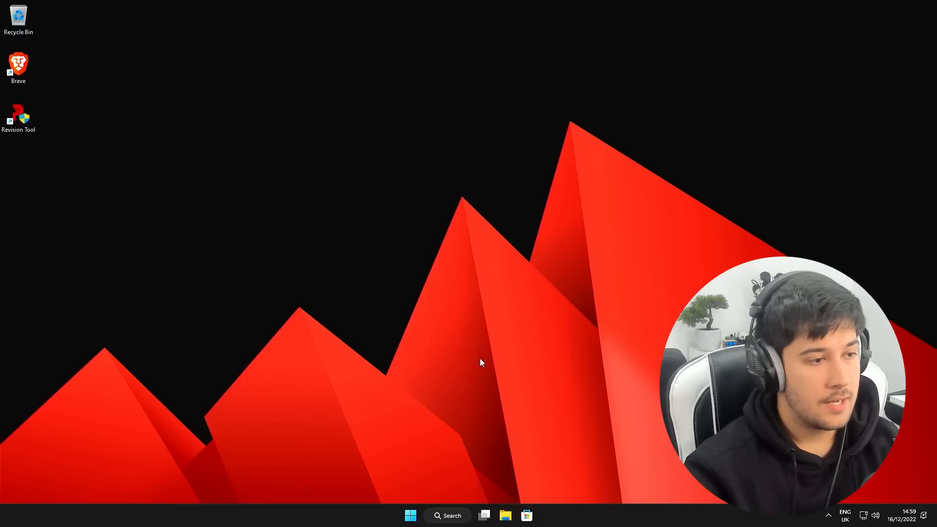
mouse_move(532, 203)
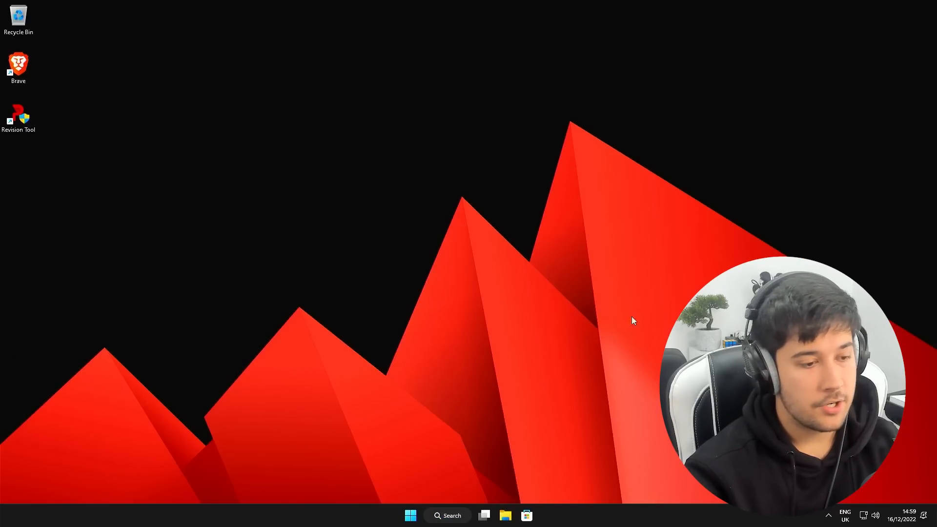
Step: Launch Revision Tool, toggle Windows Defender on then off, and view Usability > Windows 11
double_click(18, 115)
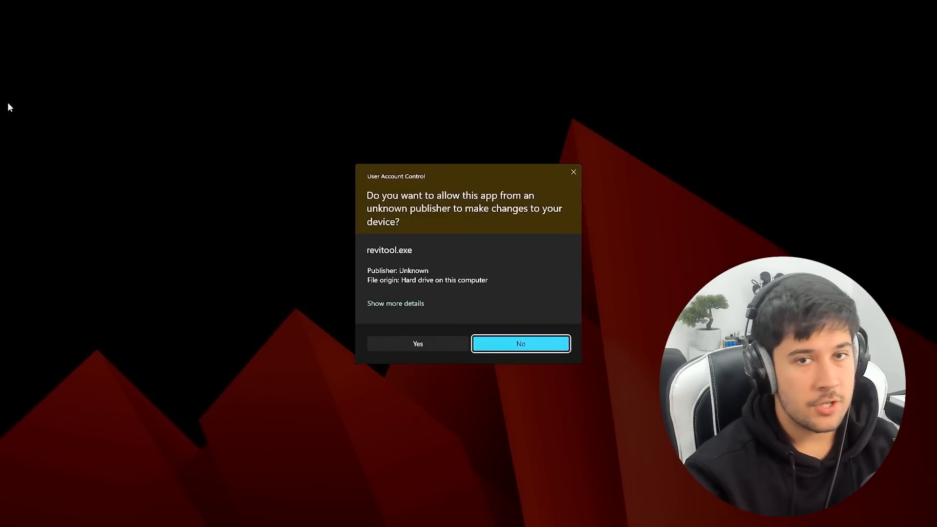
click(418, 343)
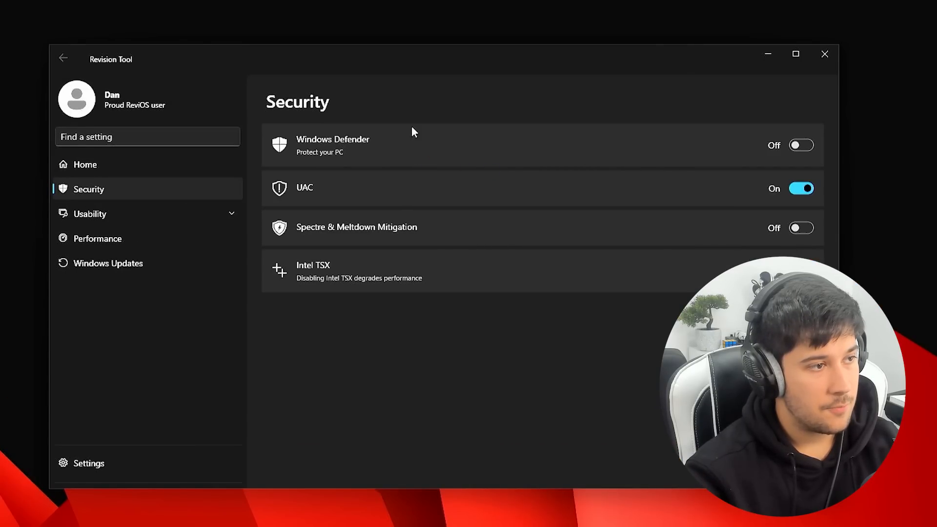
click(800, 144)
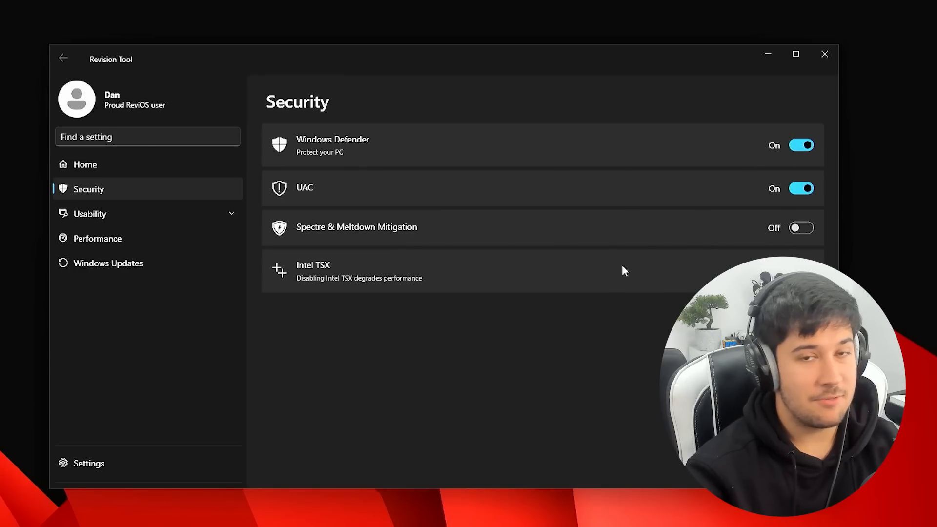
click(800, 145)
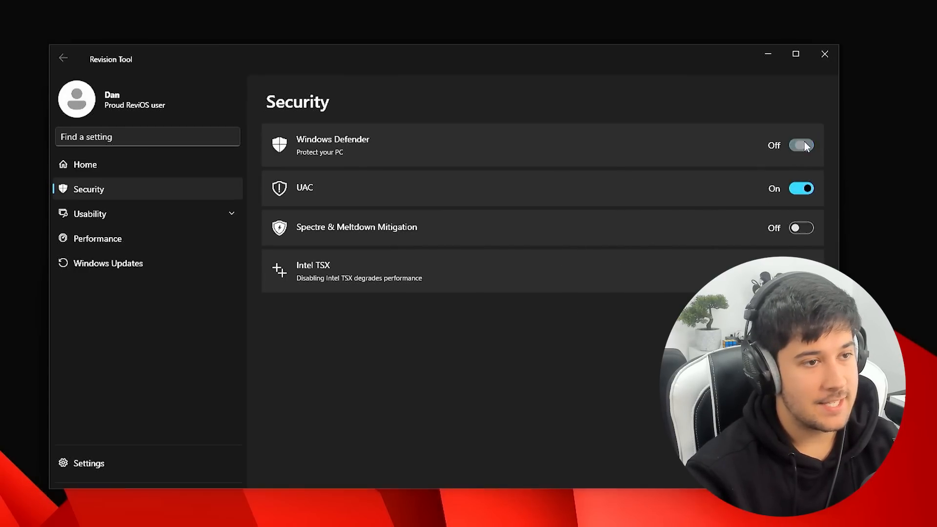
click(90, 213)
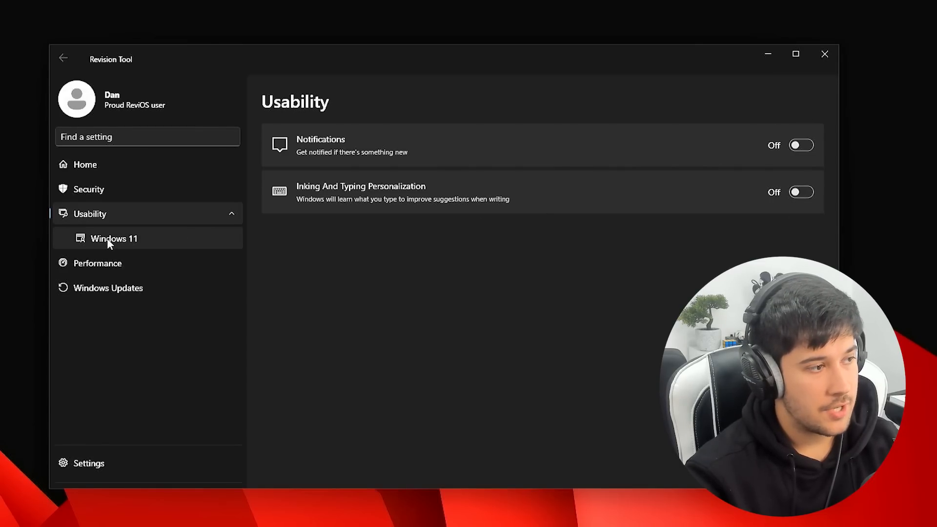
click(113, 238)
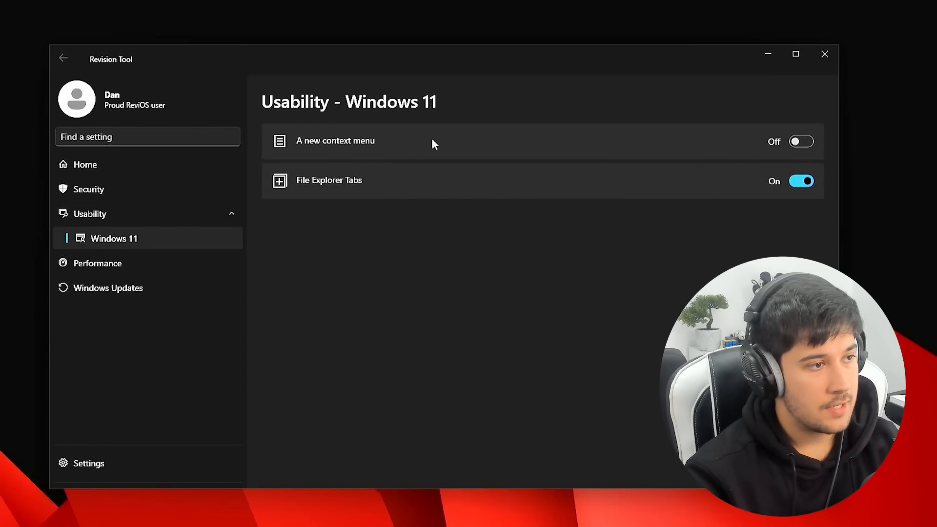
mouse_move(394, 228)
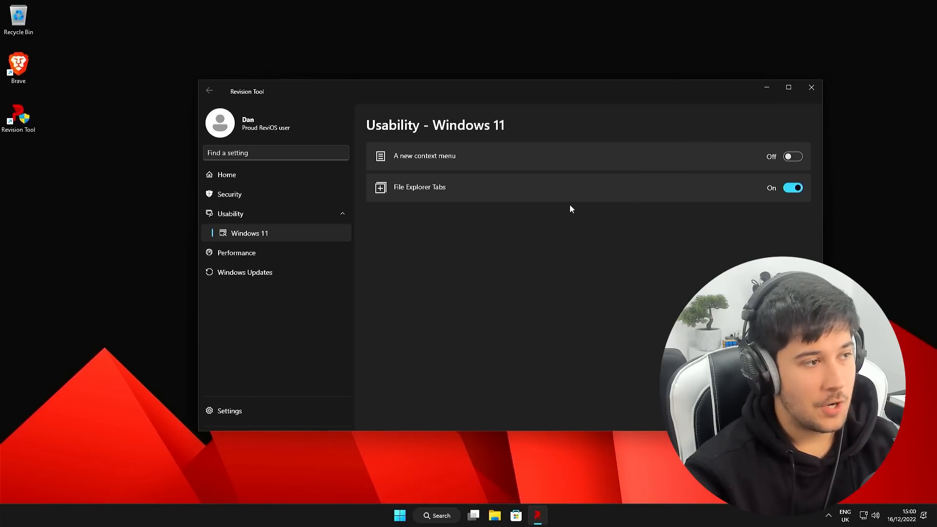
mouse_move(165, 200)
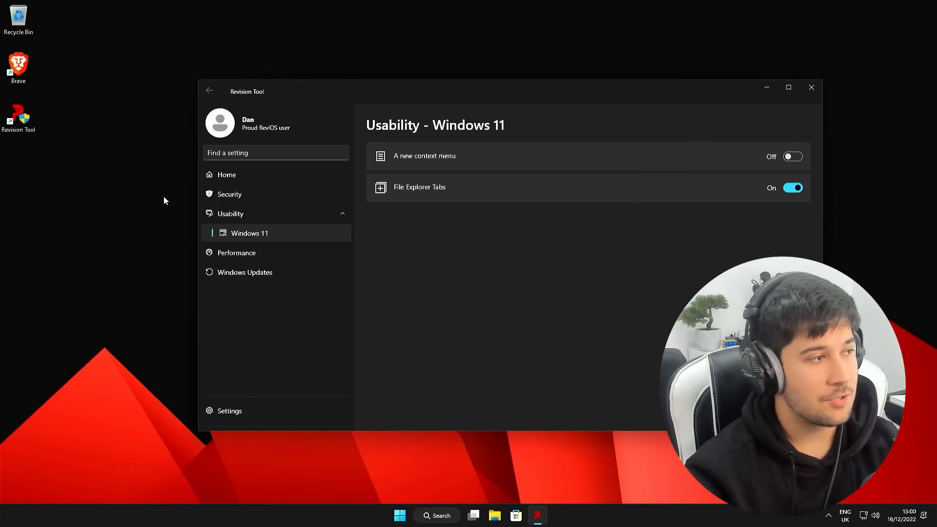
Step: Show the classic desktop right-click menu, then switch Revision Tool to Windows Updates
right_click(165, 200)
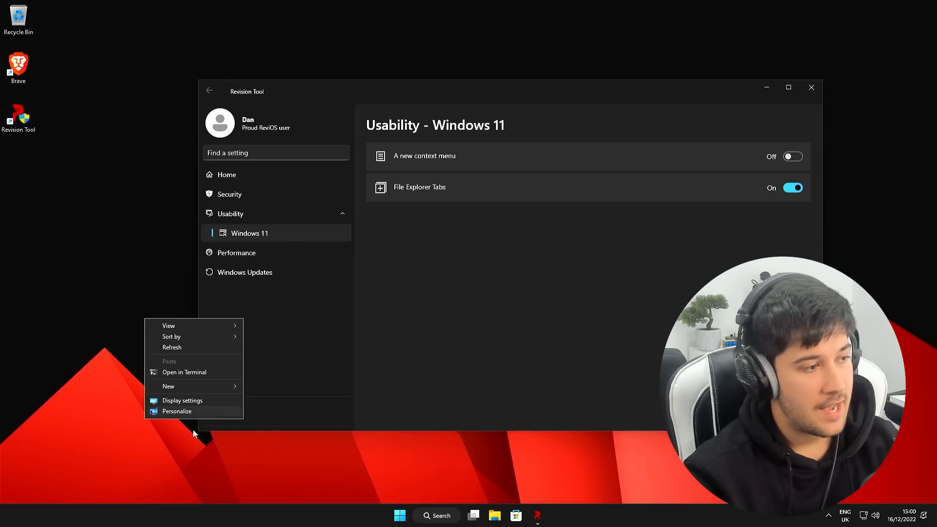
mouse_move(193, 413)
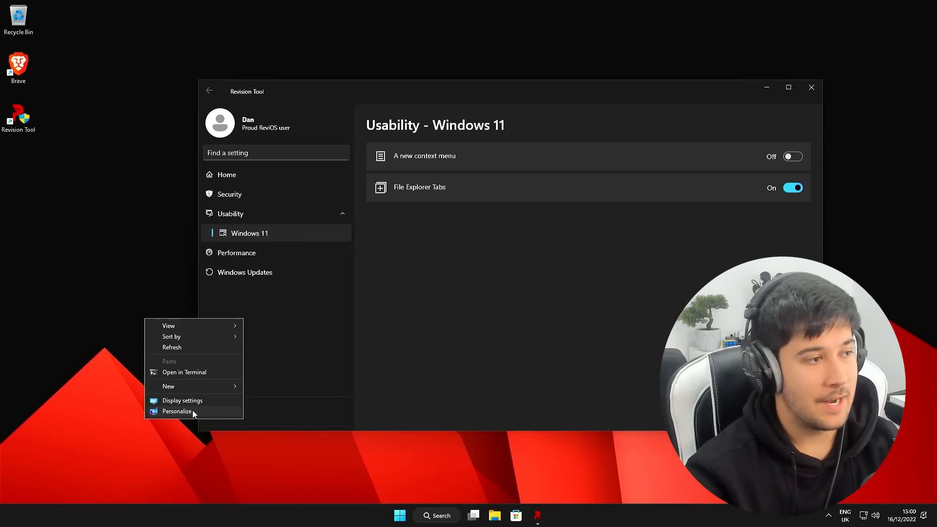
click(244, 272)
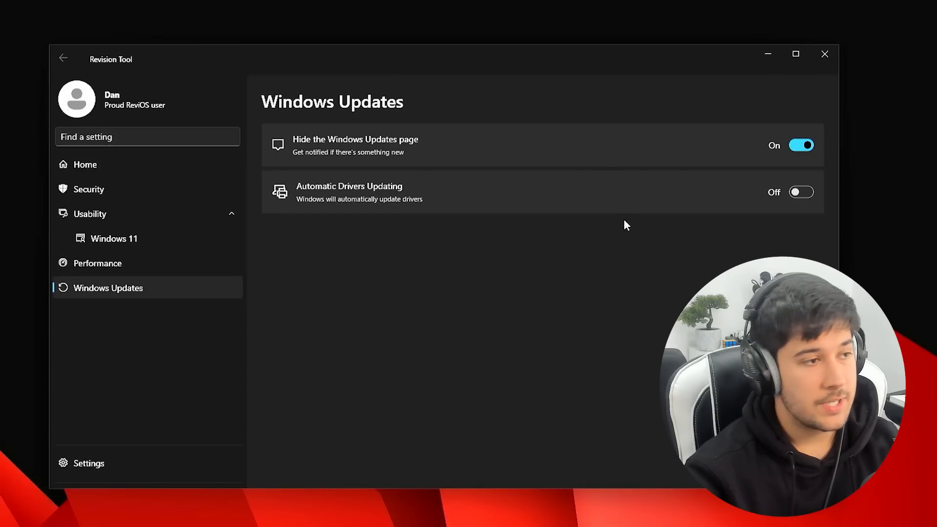
mouse_move(441, 210)
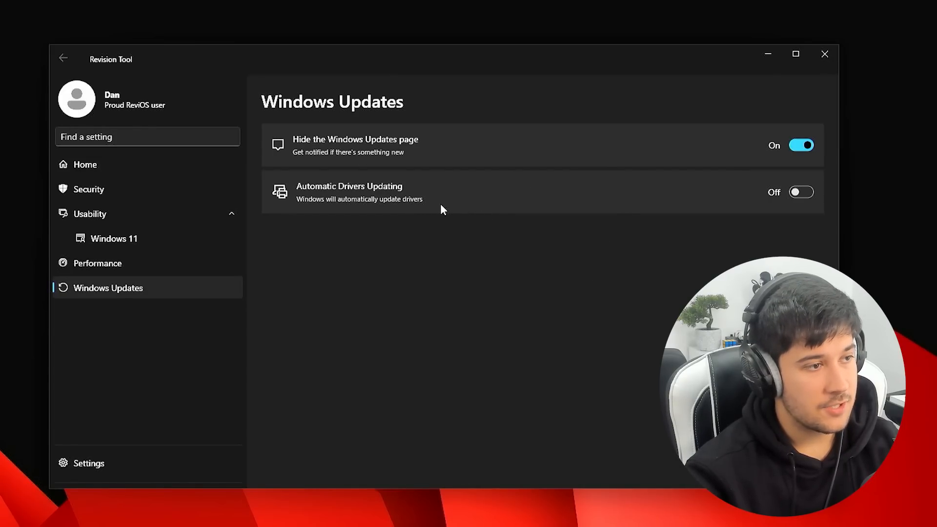
mouse_move(590, 244)
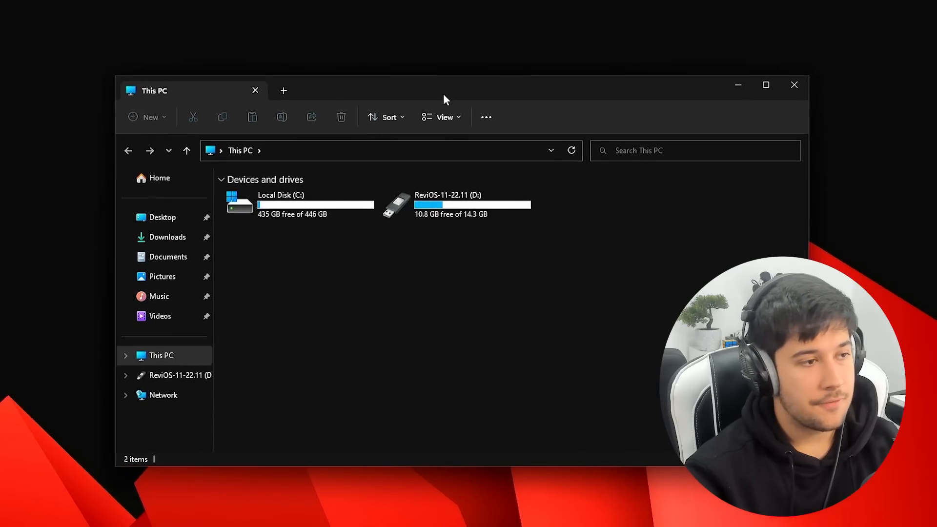
Step: Eject the ReviOS-11-22.11 (D:) drive from This PC
right_click(457, 204)
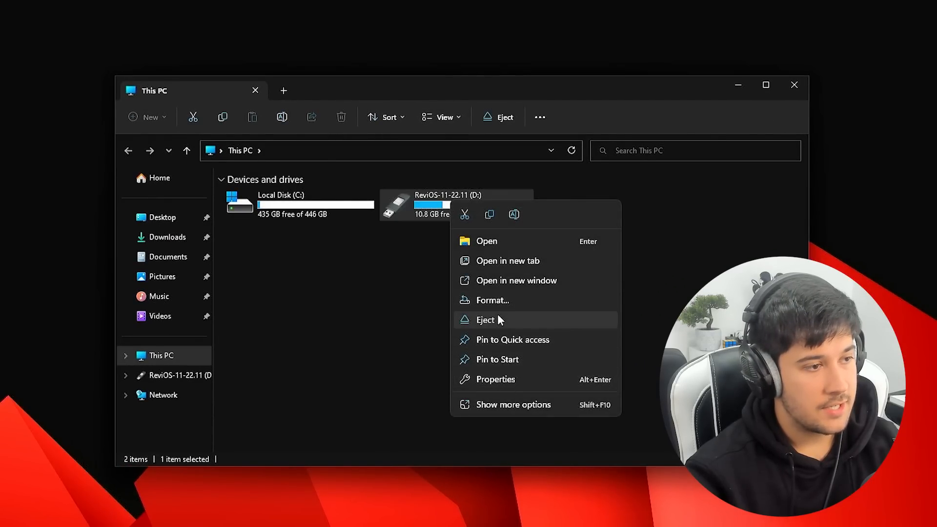
click(485, 320)
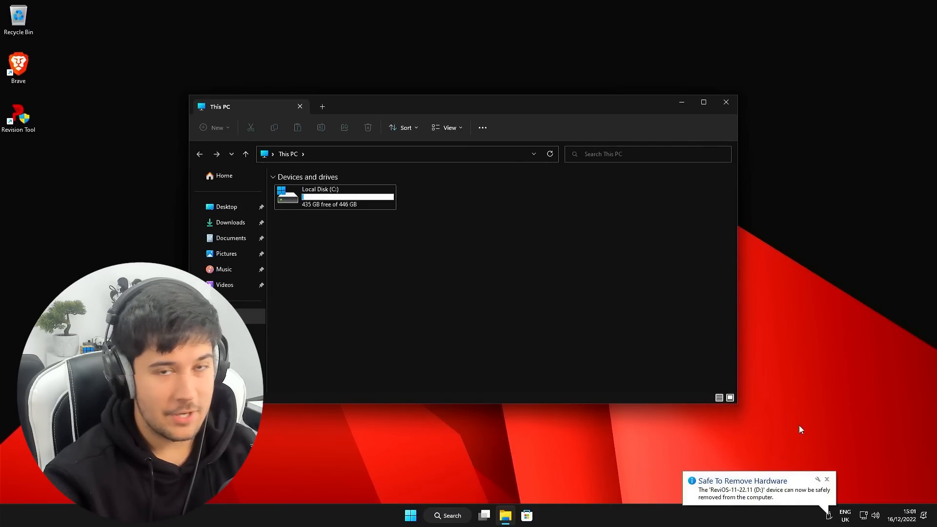
mouse_move(830, 505)
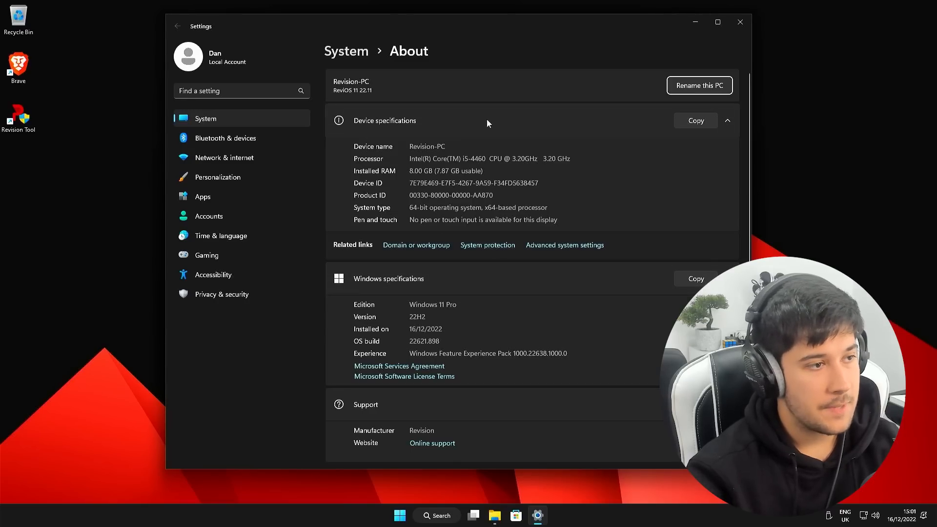
Step: Scroll About, confirm Windows 11 Pro activation on Product key and activation, then close Settings
scroll(down, 3)
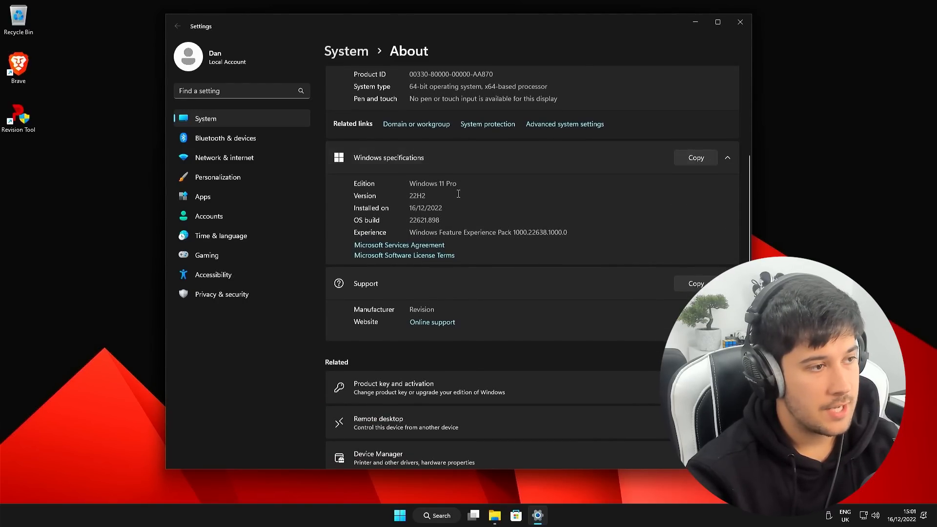
click(718, 22)
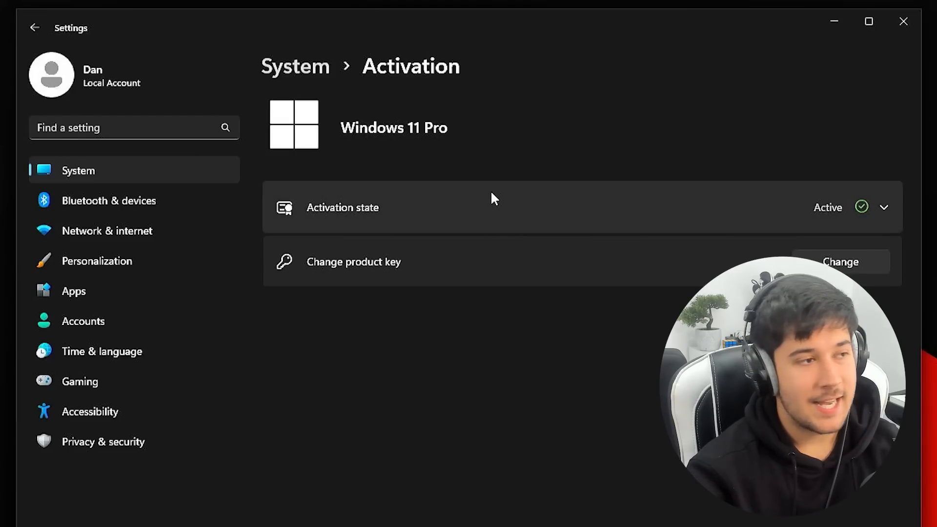
mouse_move(439, 196)
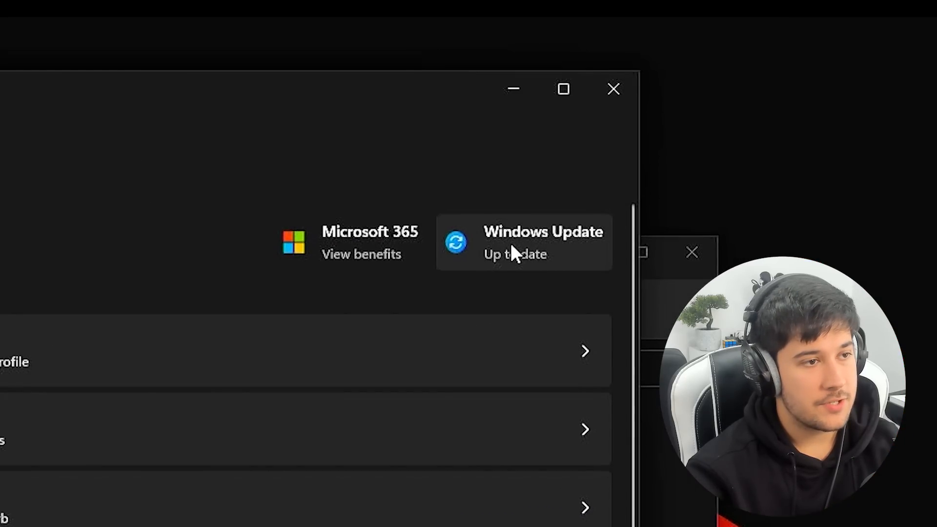
mouse_move(521, 239)
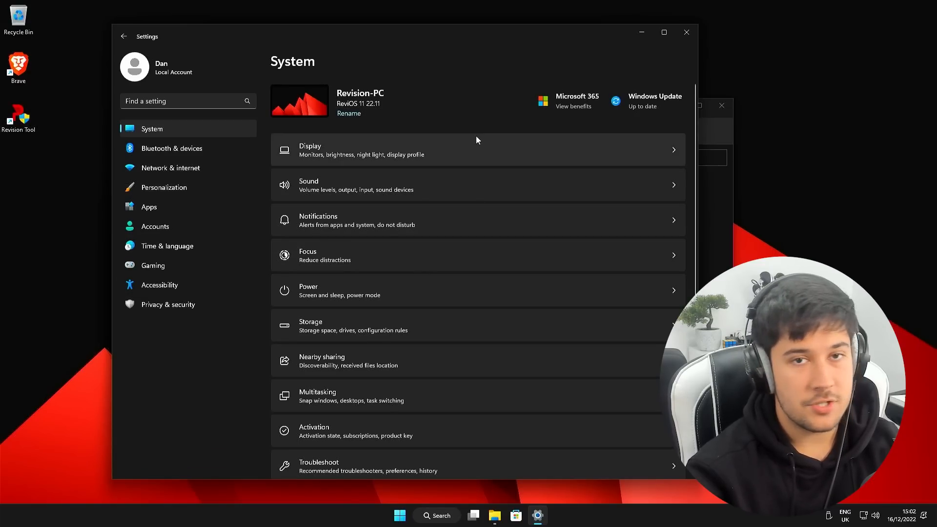
mouse_move(426, 69)
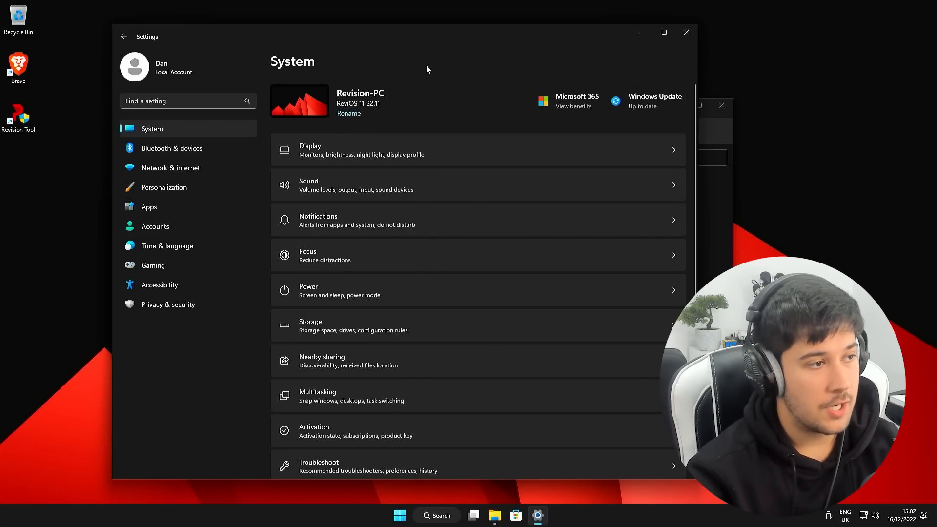
click(685, 33)
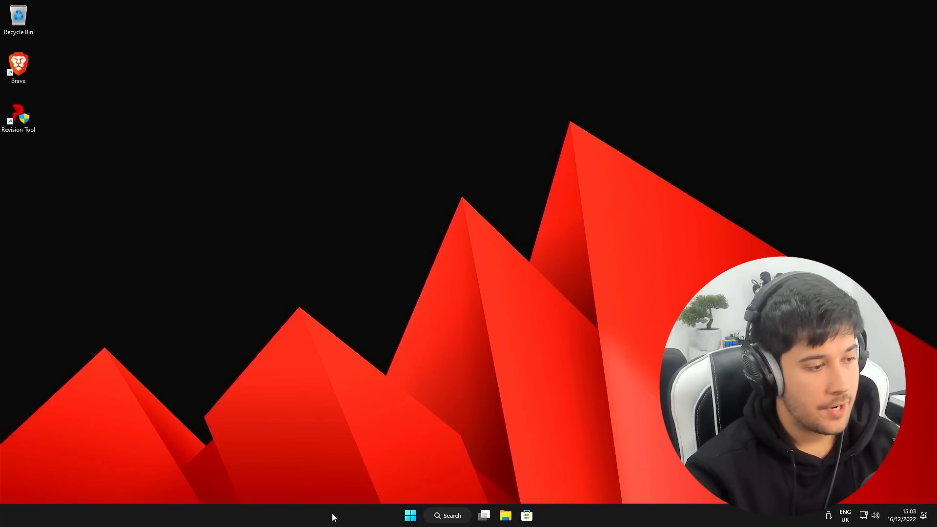
mouse_move(492, 327)
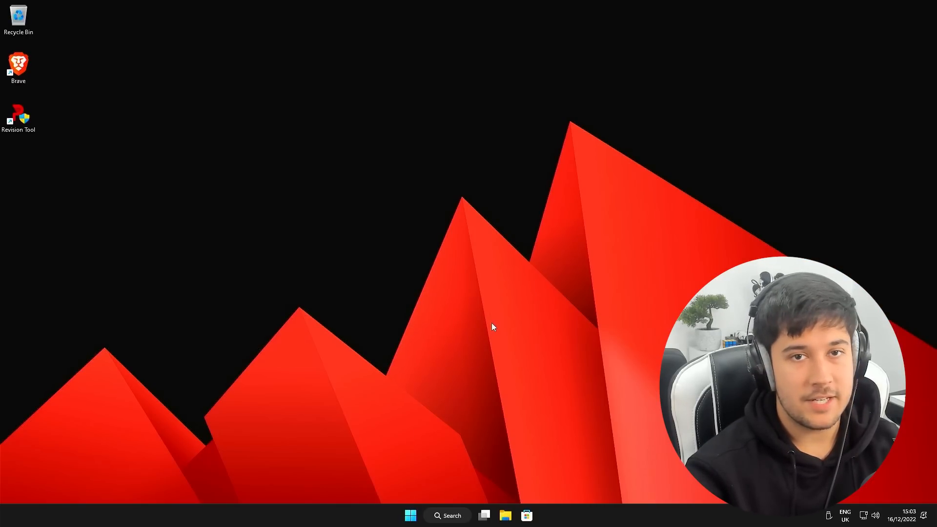
mouse_move(452, 436)
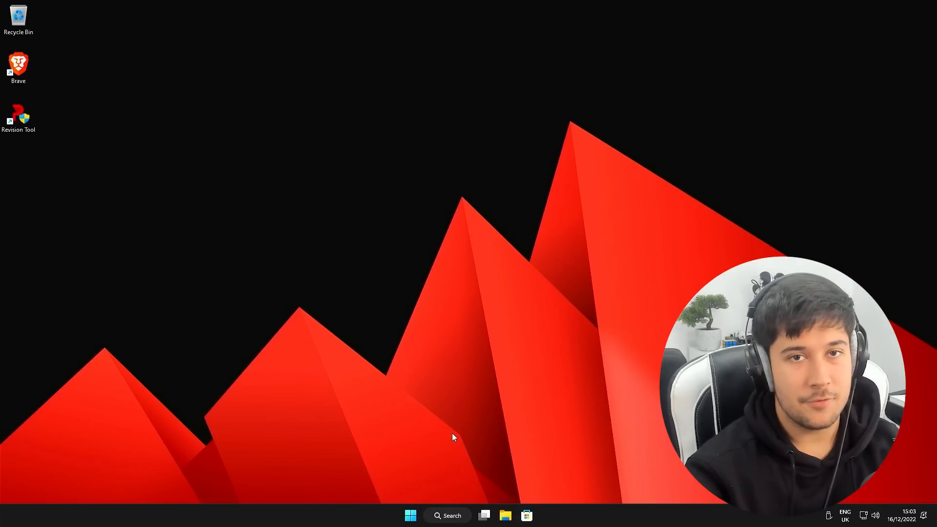
Step: Launch Task Manager from the taskbar's right-click menu
right_click(359, 515)
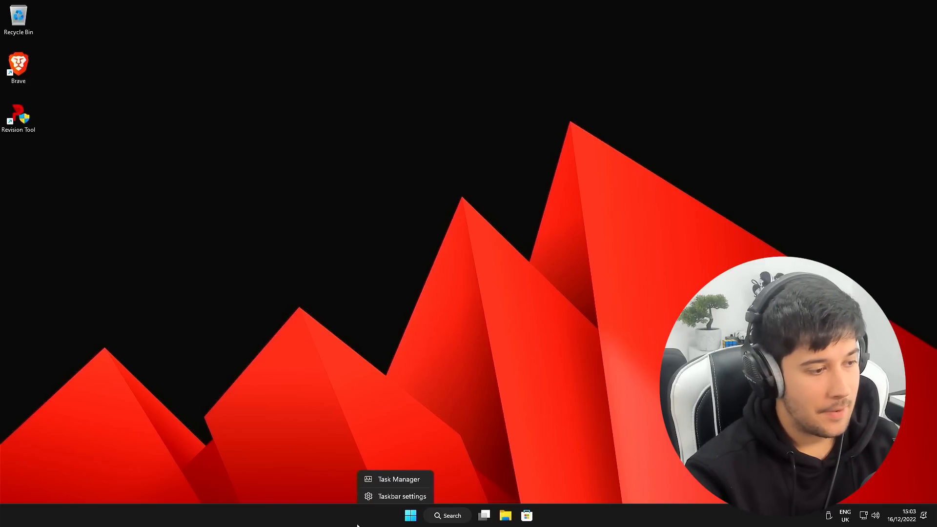
click(398, 479)
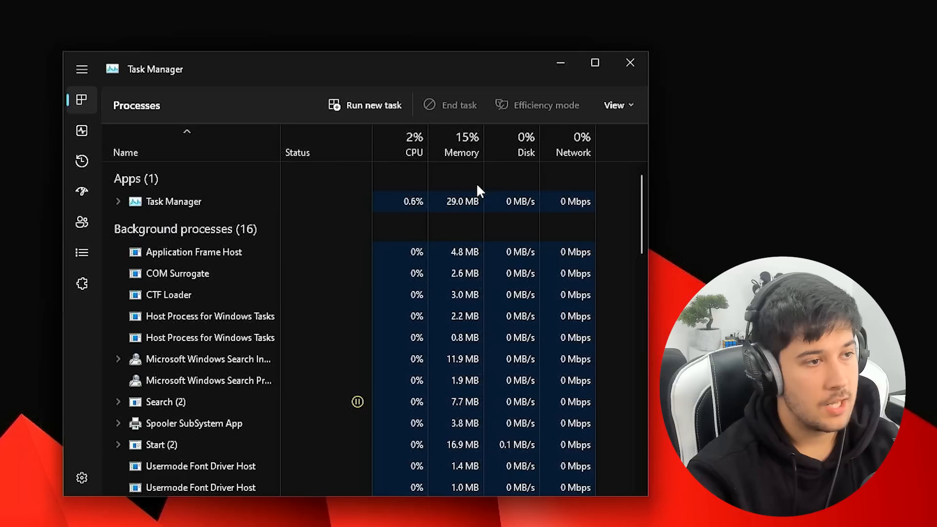
Step: Check Local Disk (C:) in File Explorer, view Task Manager performance, then close Task Manager
click(81, 130)
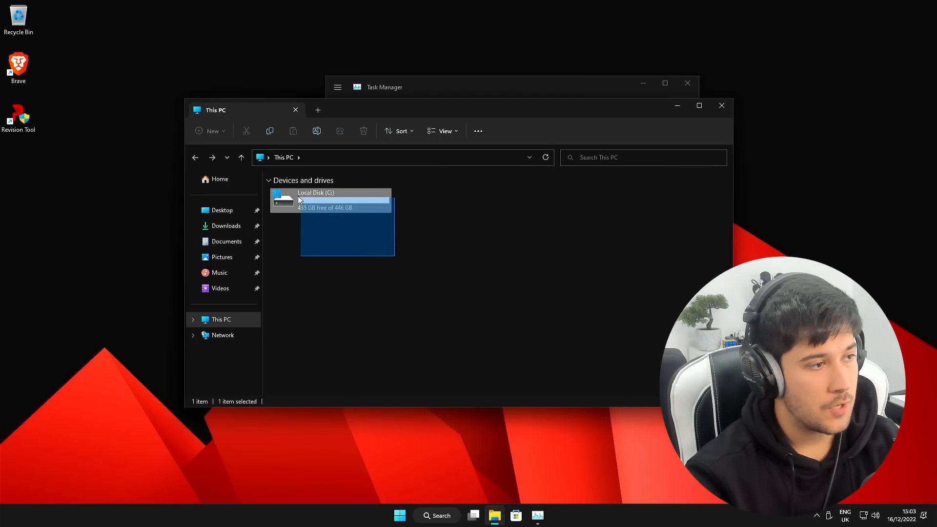
click(343, 219)
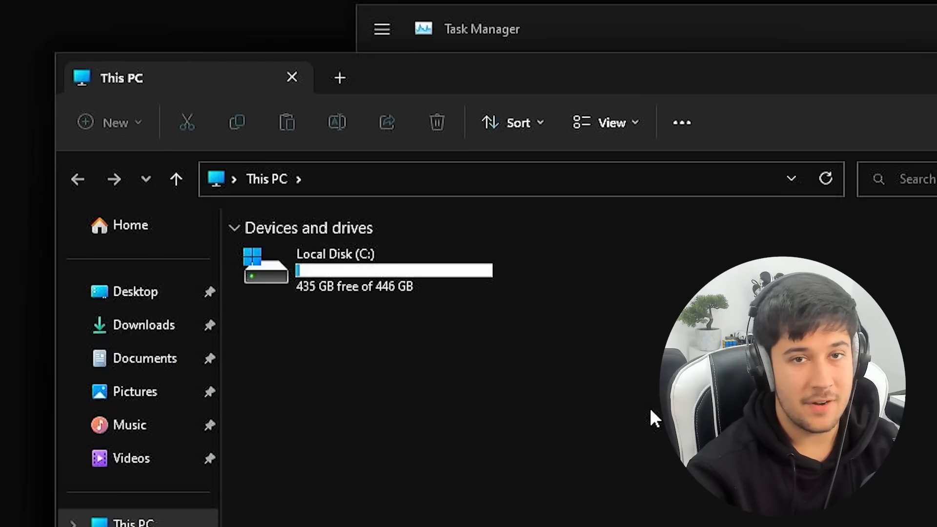
click(365, 269)
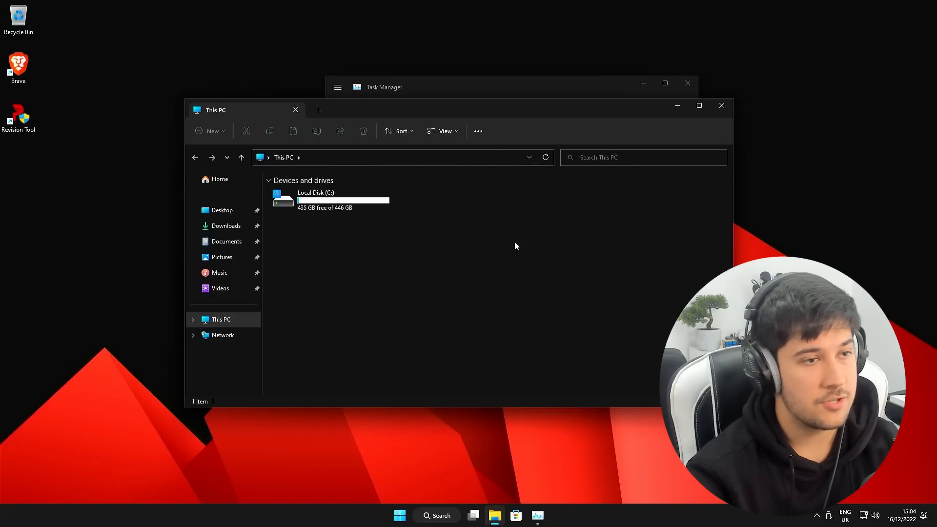
click(508, 87)
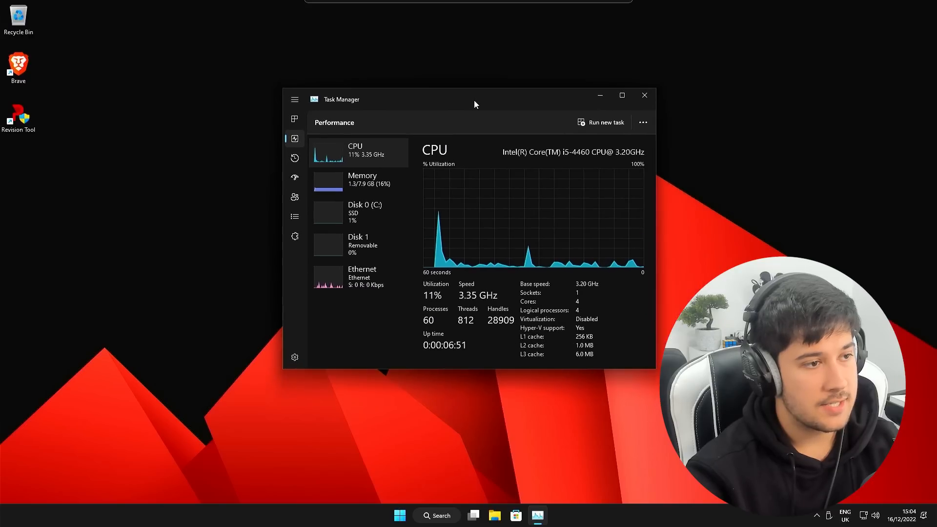
click(643, 95)
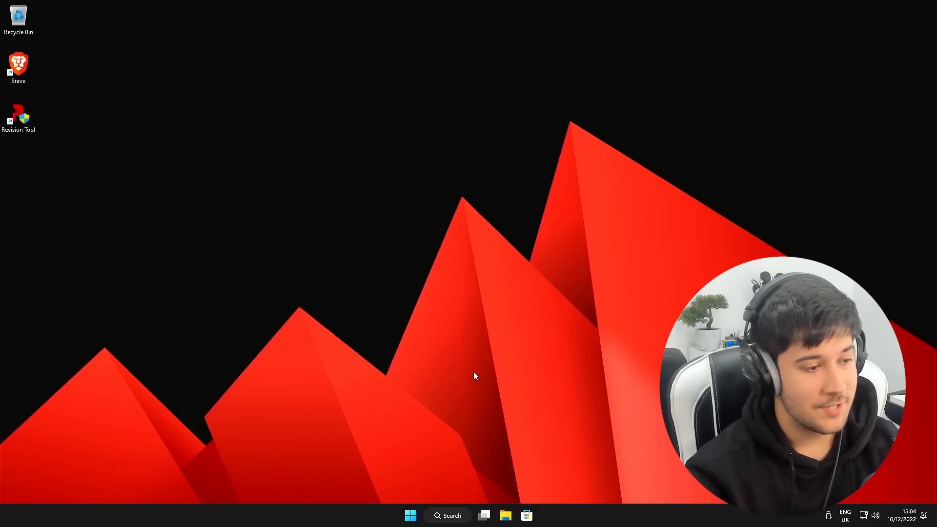
mouse_move(486, 234)
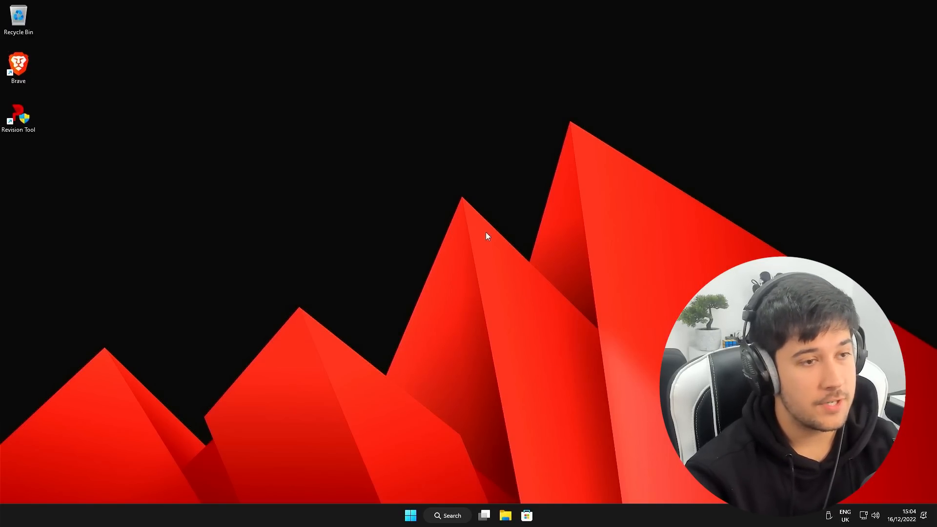
Step: Launch Brave, decline the default-browser prompt, and restore the window from full screen
double_click(19, 63)
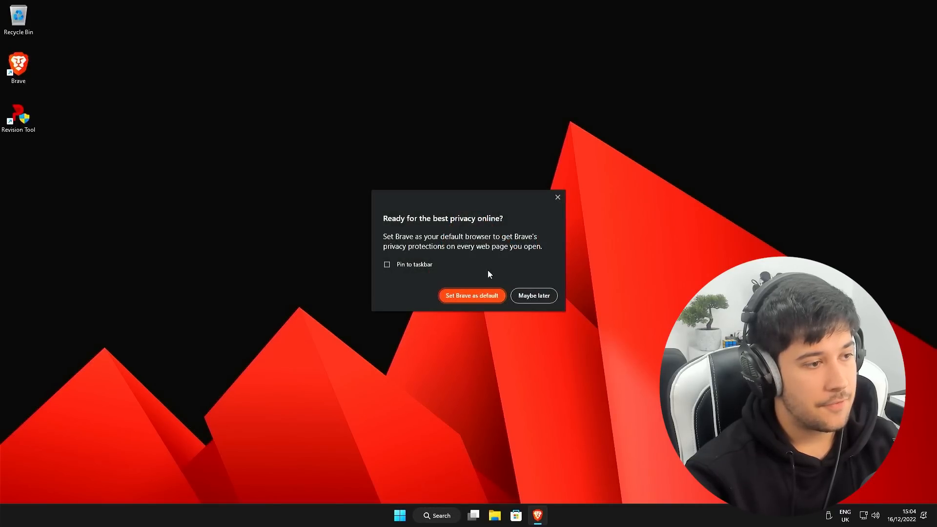
click(533, 295)
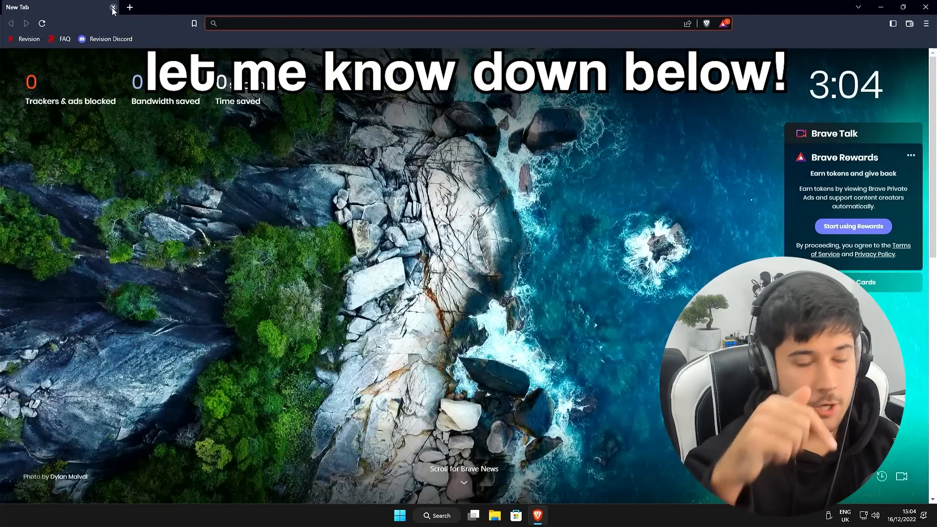
click(903, 7)
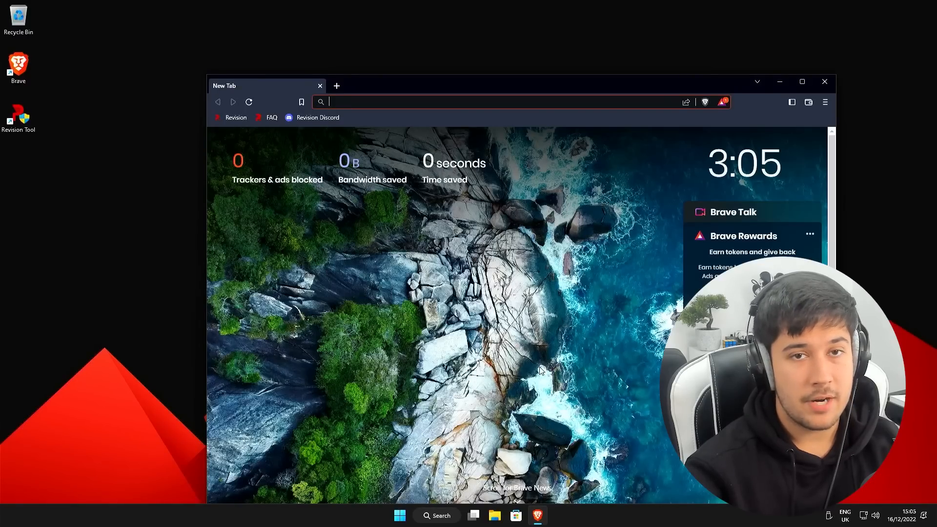
mouse_move(352, 270)
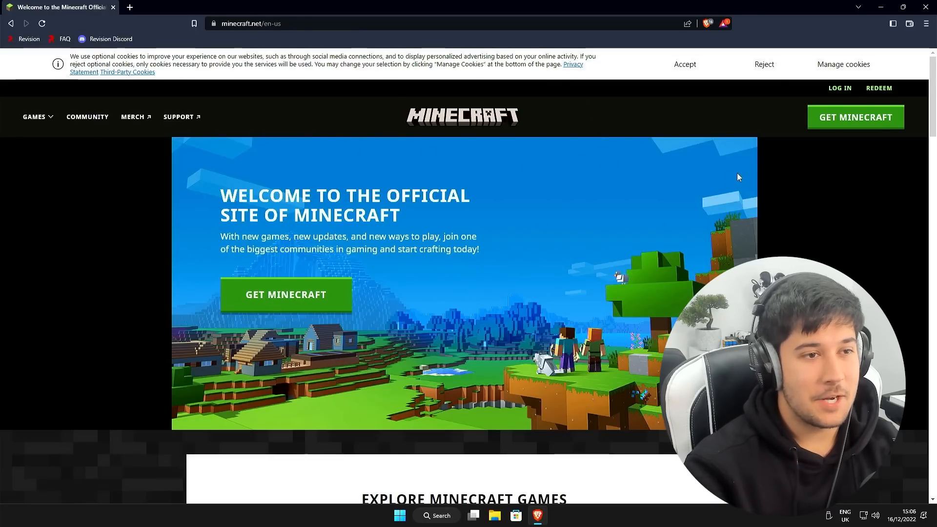
mouse_move(708, 175)
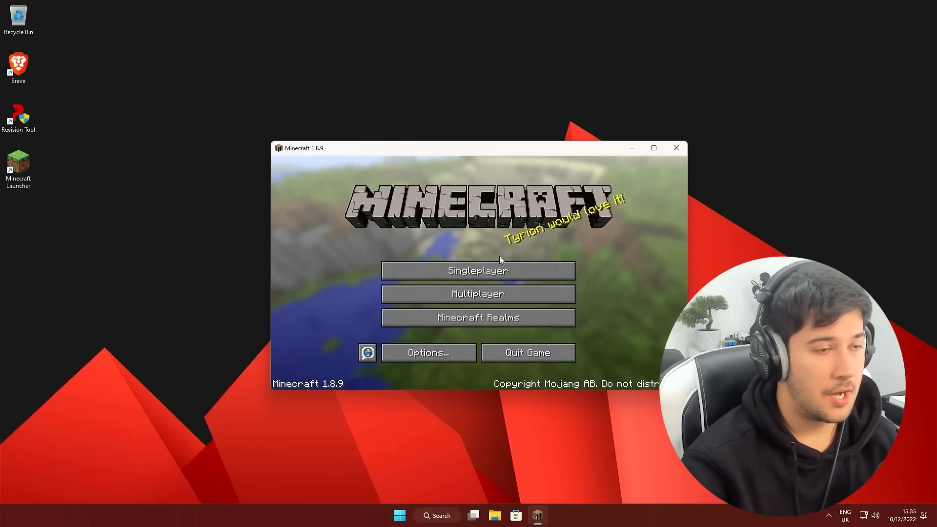
Step: Maximize the Minecraft 1.8.9 window, show the F3 debug overlay, and pause the game
click(654, 148)
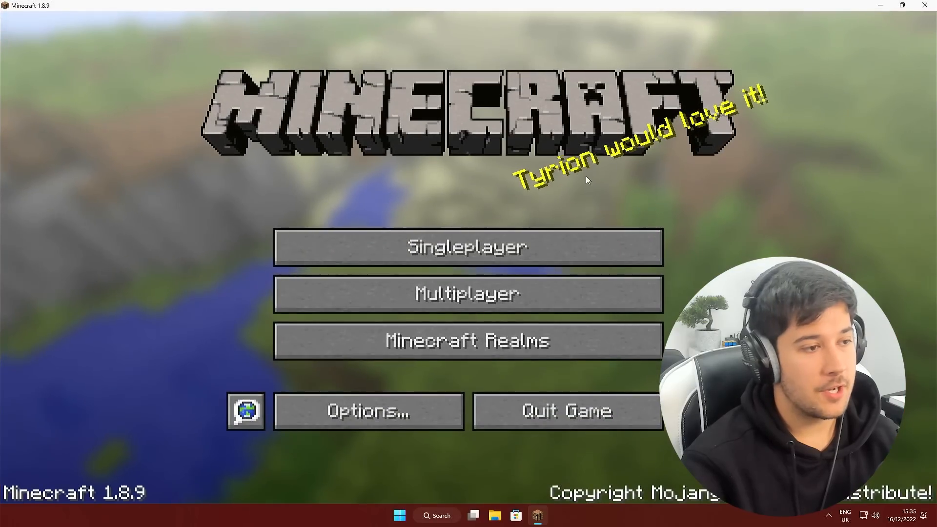
mouse_move(303, 324)
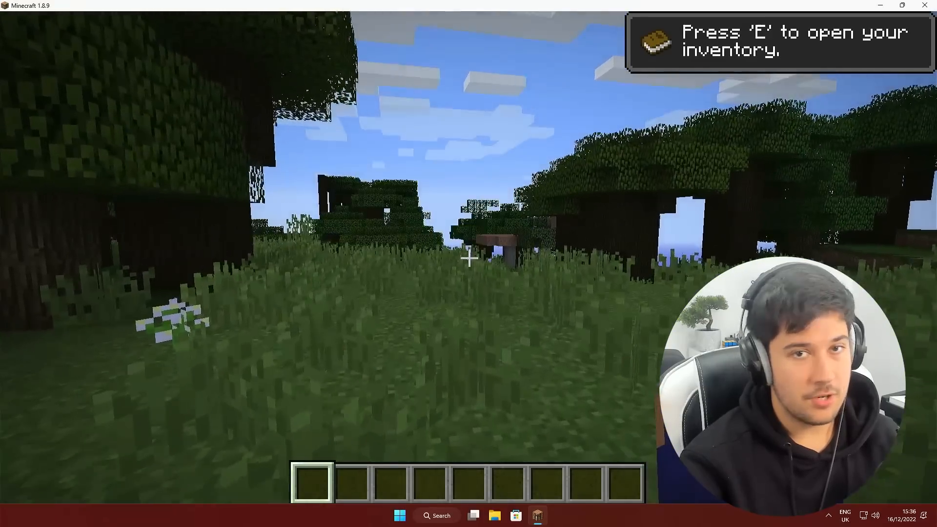
key(F3)
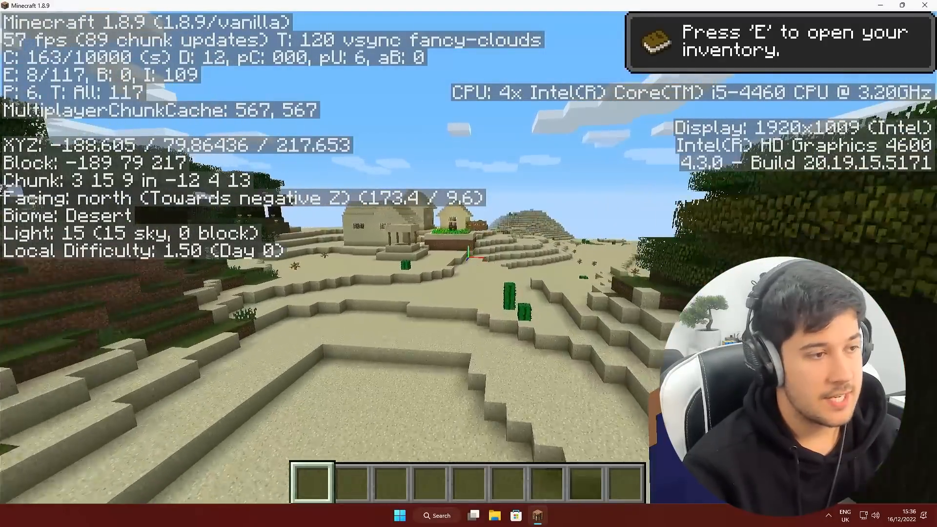
key(Escape)
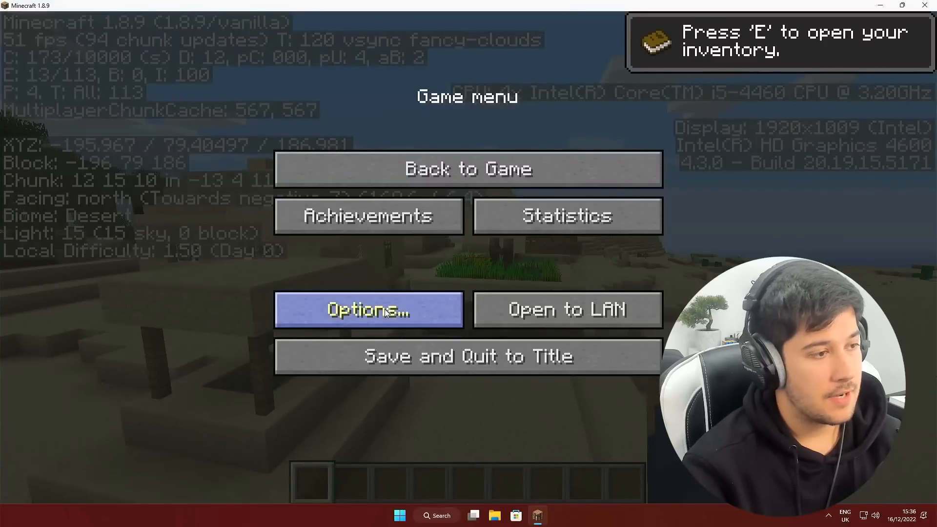
Step: Turn VSync off and set Graphics to Fast in Video Settings, then return to the world
click(367, 309)
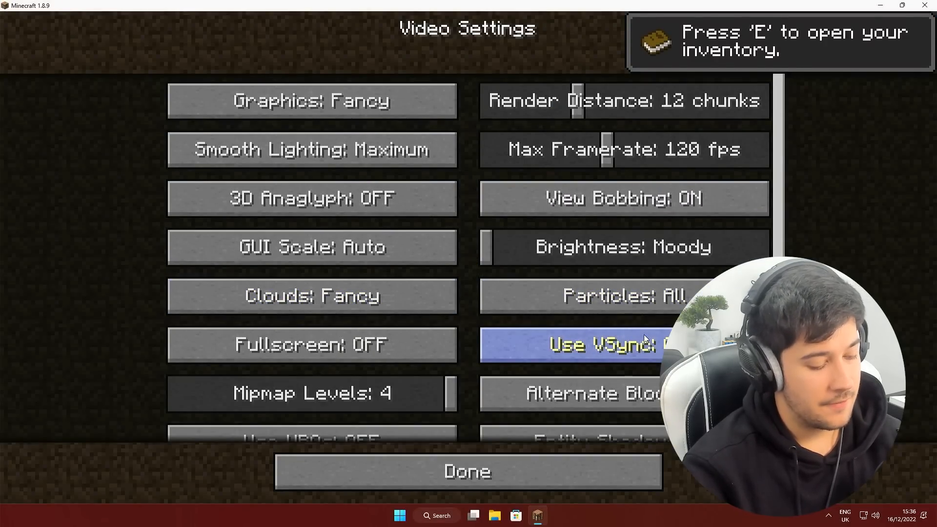
click(467, 471)
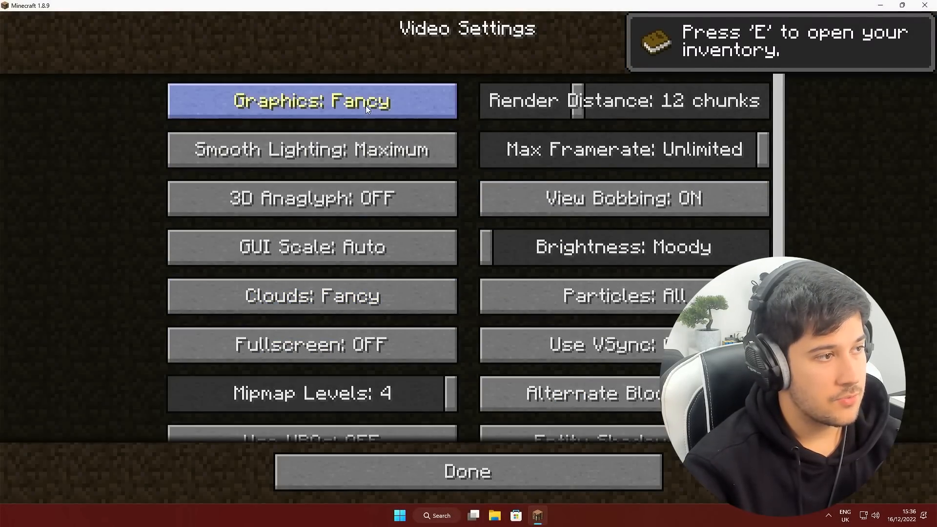
click(467, 471)
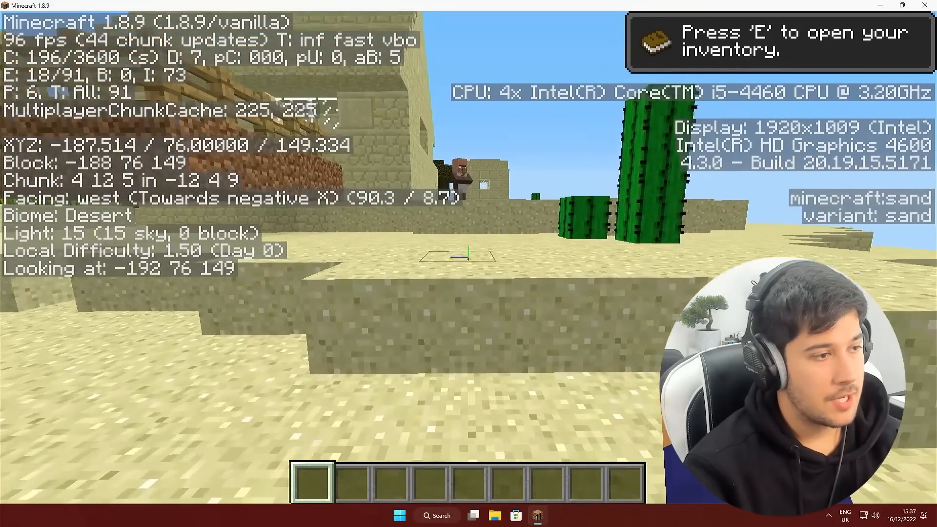
key(e)
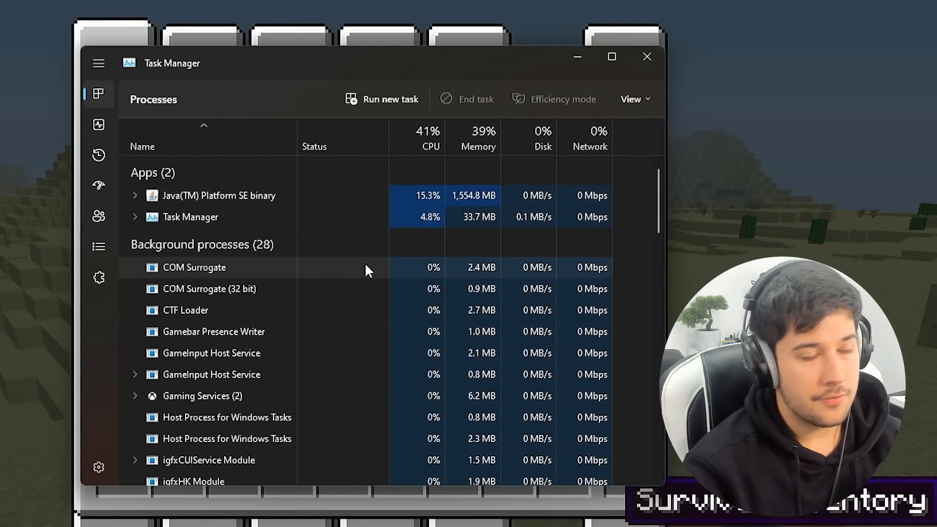
Step: Scroll through the process list, including Minecraft Launcher processes, then close Task Manager
scroll(down, 3)
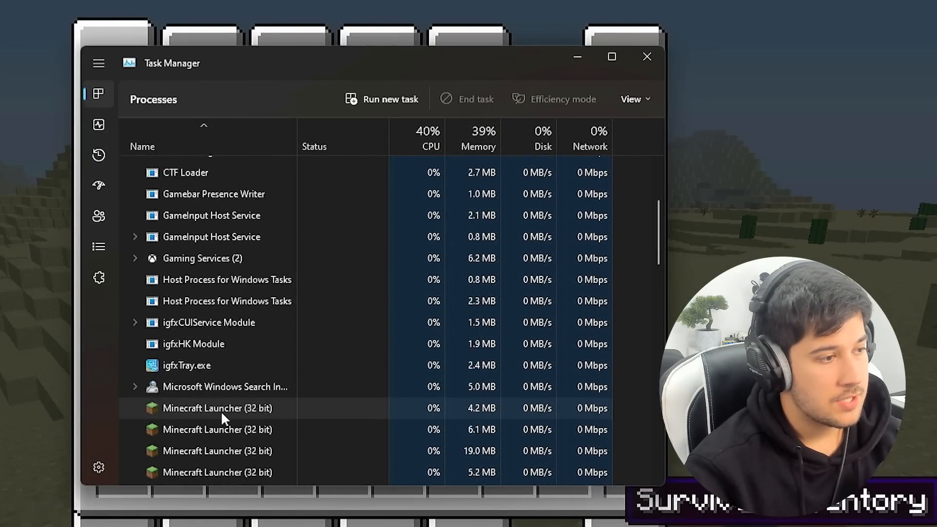
scroll(down, 3)
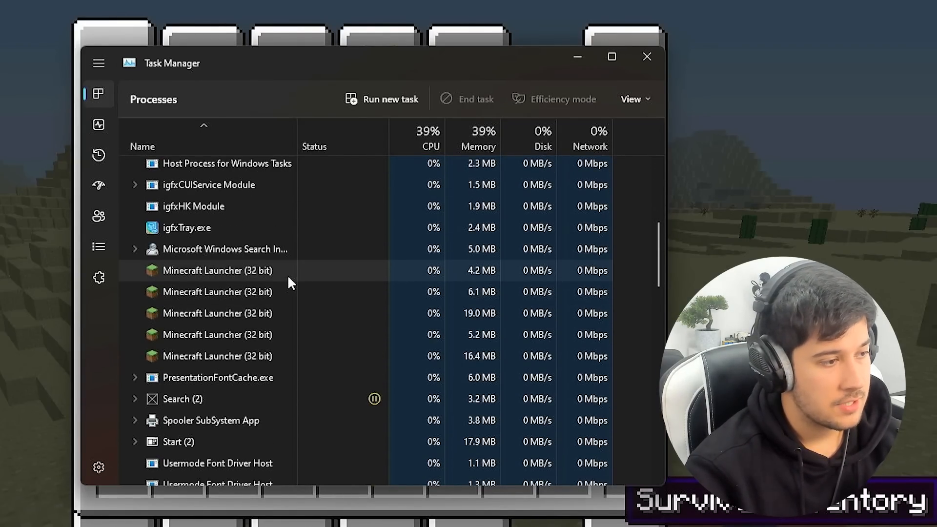
scroll(down, 3)
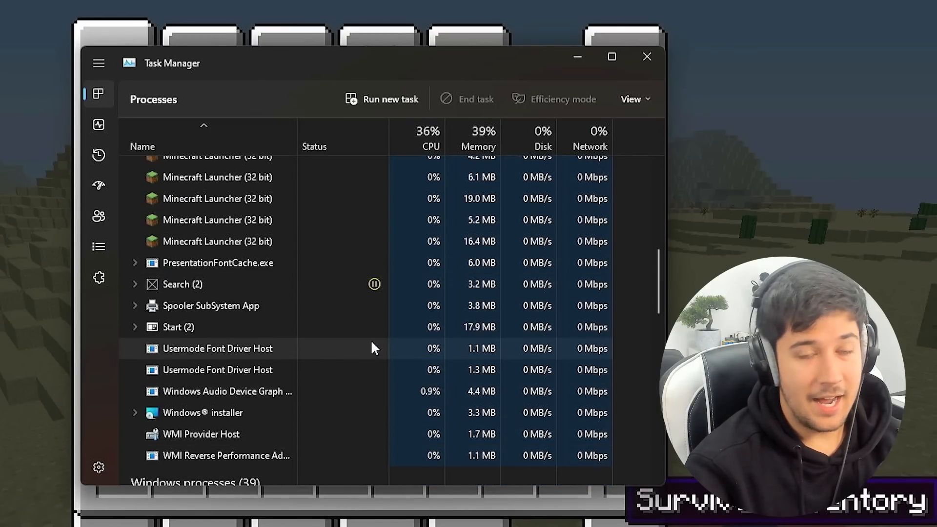
scroll(down, 3)
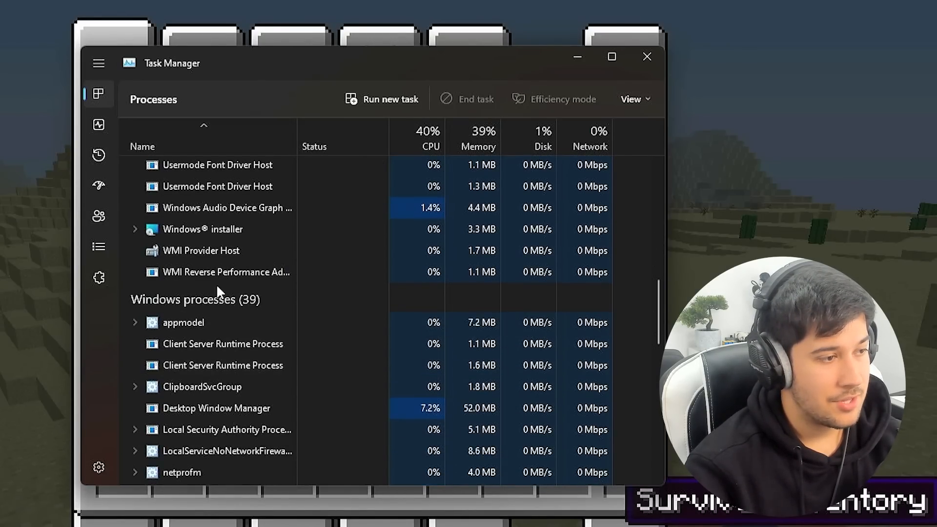
scroll(down, 3)
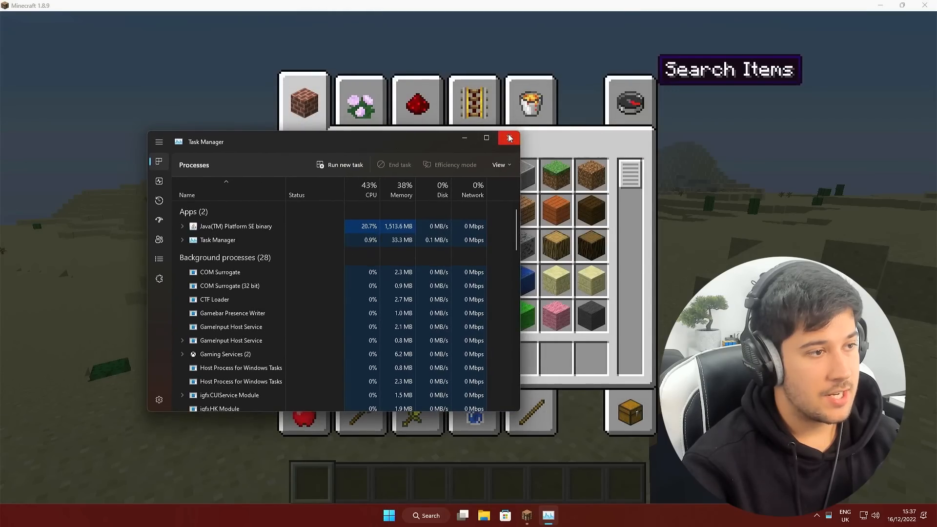
click(508, 138)
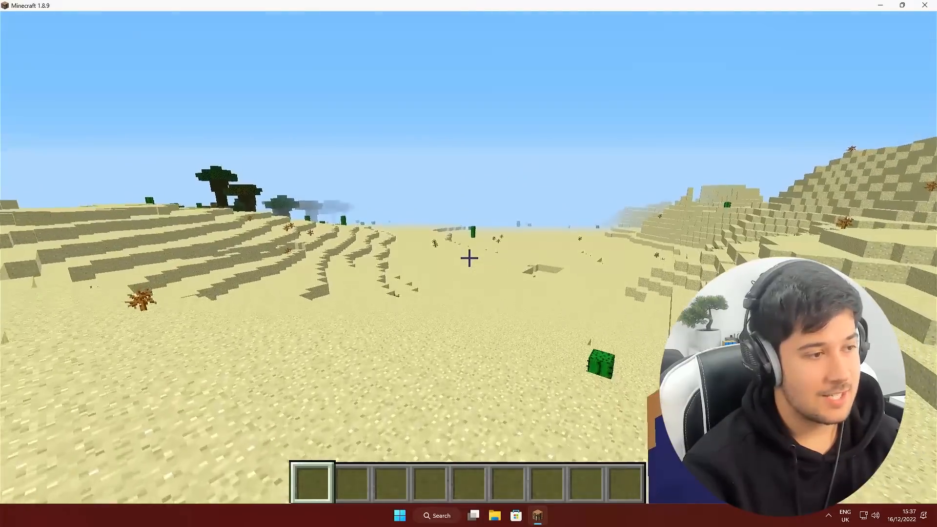
mouse_move(468, 258)
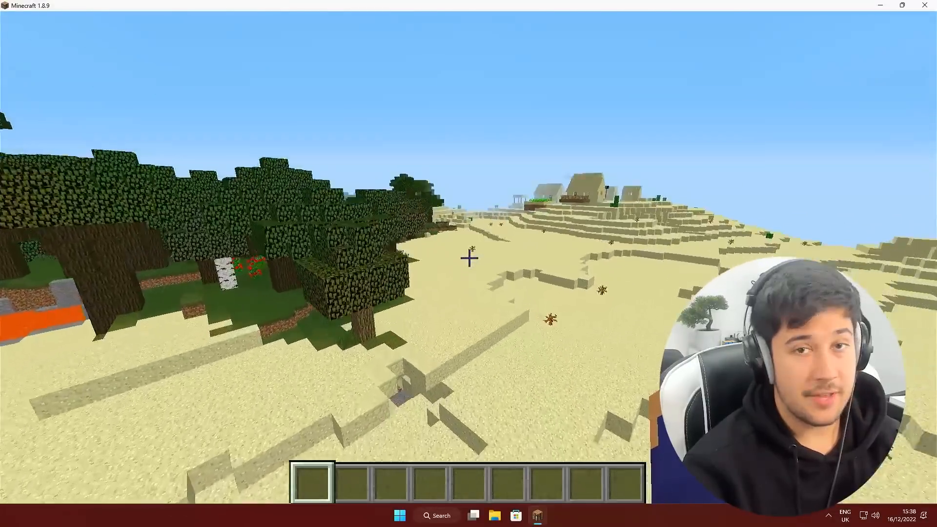
mouse_move(468, 258)
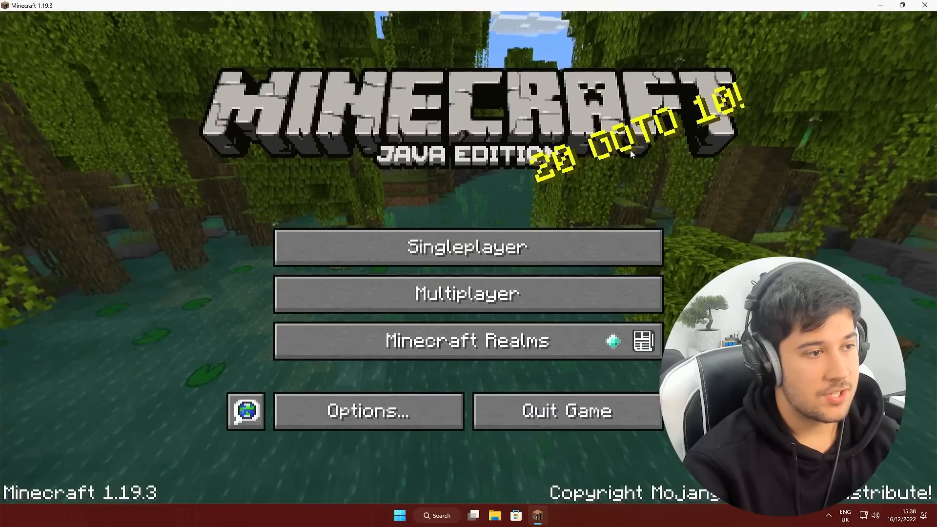
Step: Open the Singleplayer world list and load the New World save
click(468, 246)
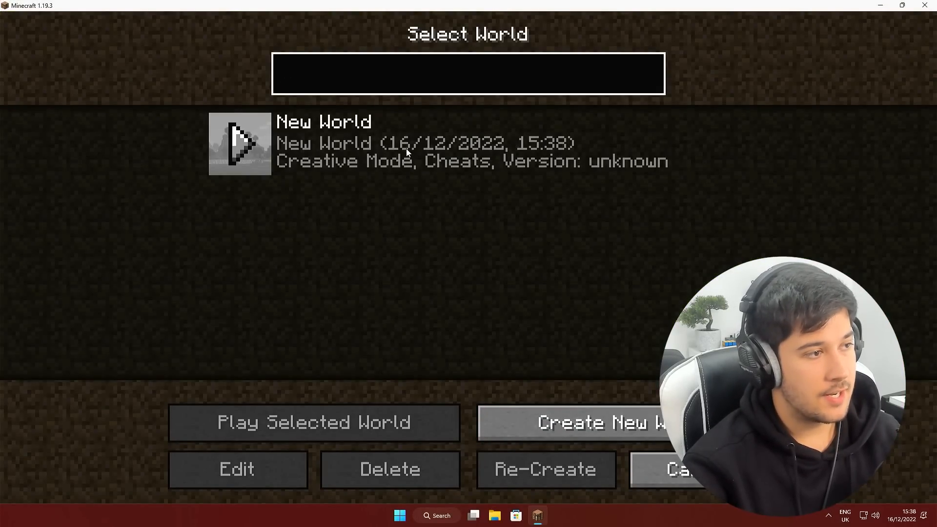
click(314, 422)
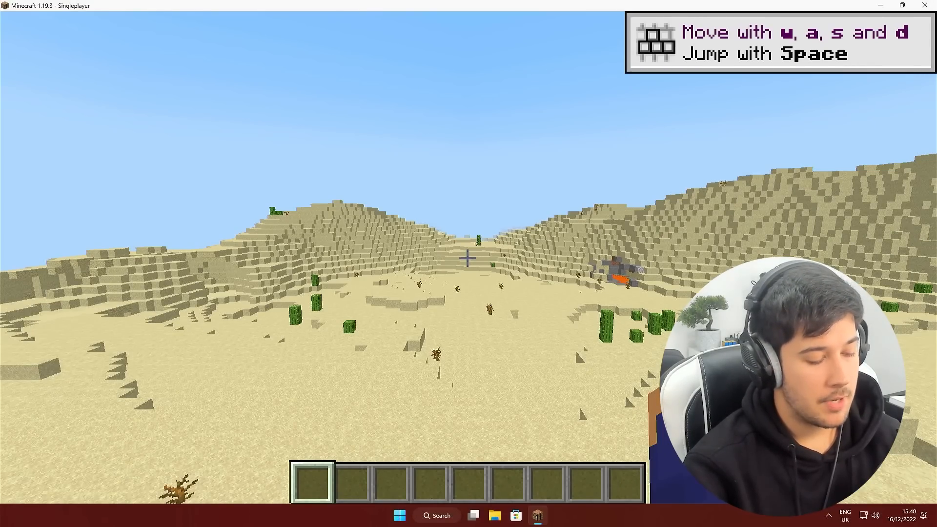
Step: Toggle the F3 debug overlay on and off twice, then browse combat items in the creative inventory
key(f3)
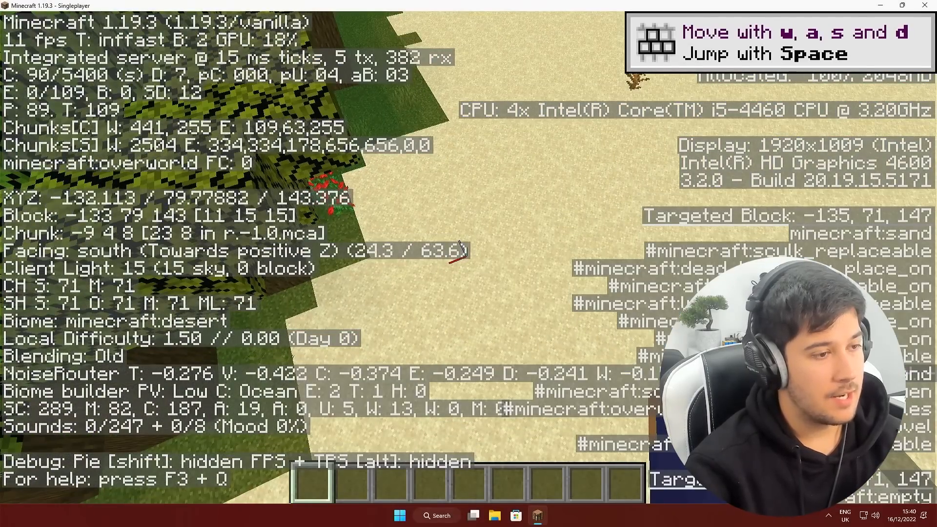
key(F3)
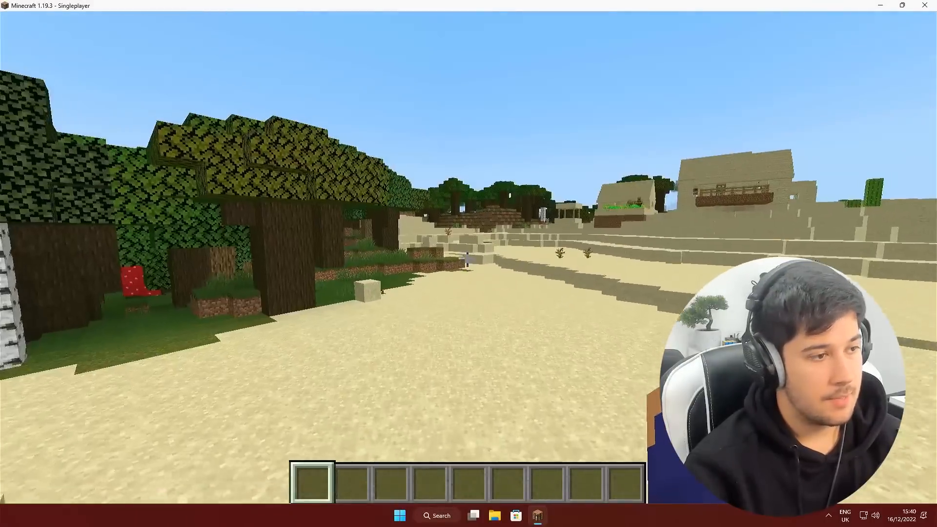
key(f3)
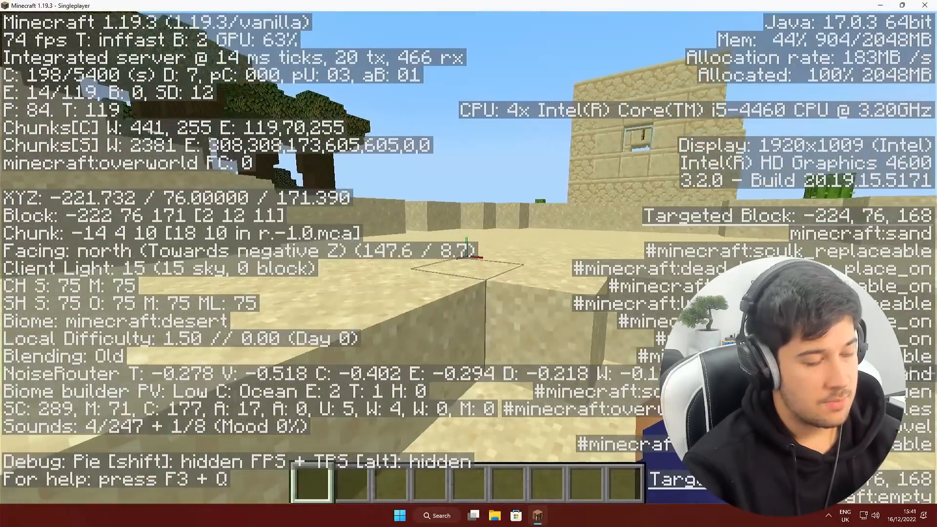
key(f3)
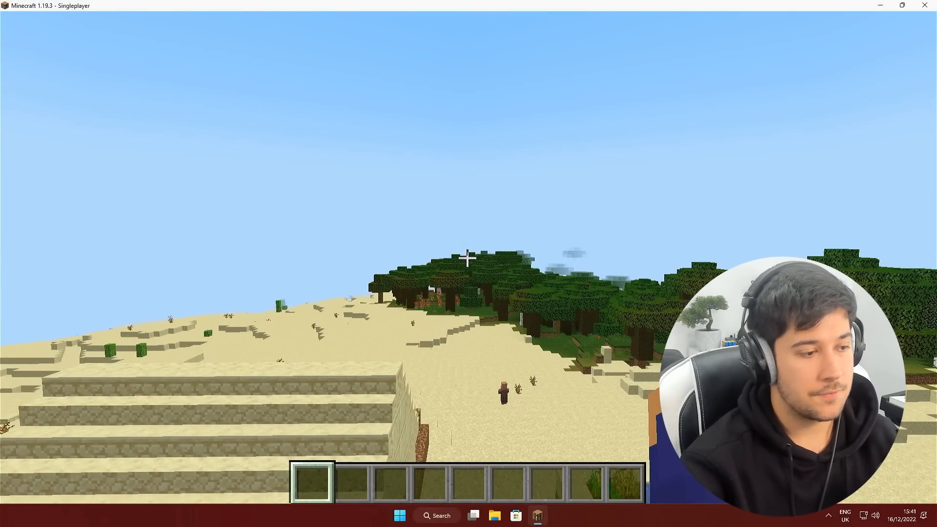
key(e)
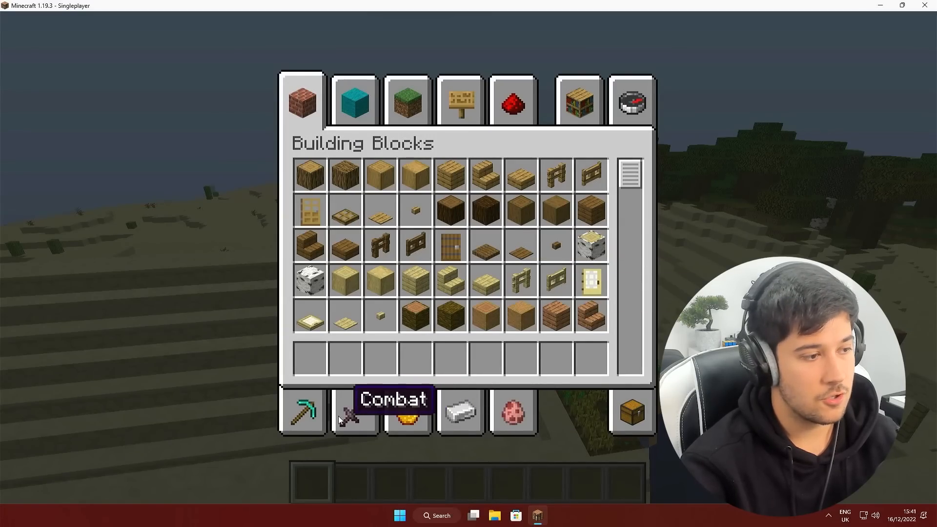
click(354, 411)
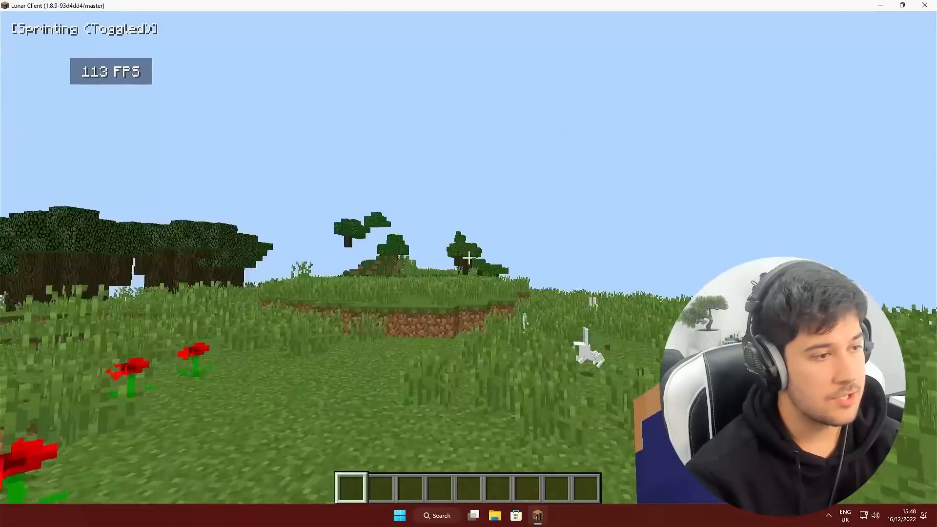
mouse_move(468, 258)
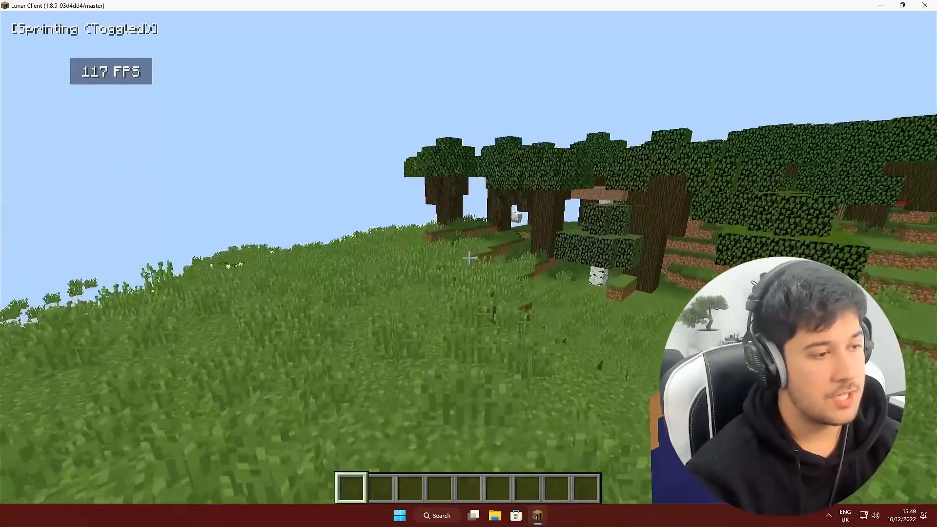
mouse_move(468, 258)
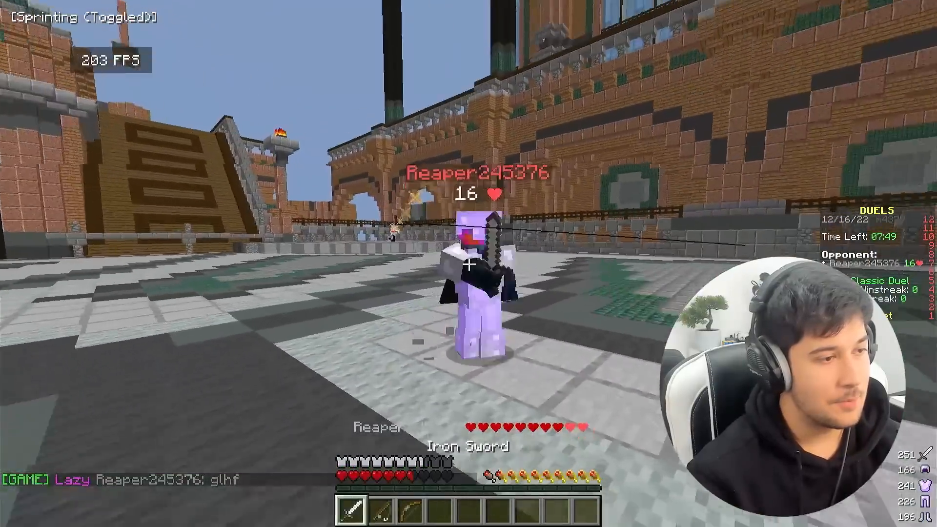
Step: Strike the Classic Duel opponent with the iron sword
click(469, 264)
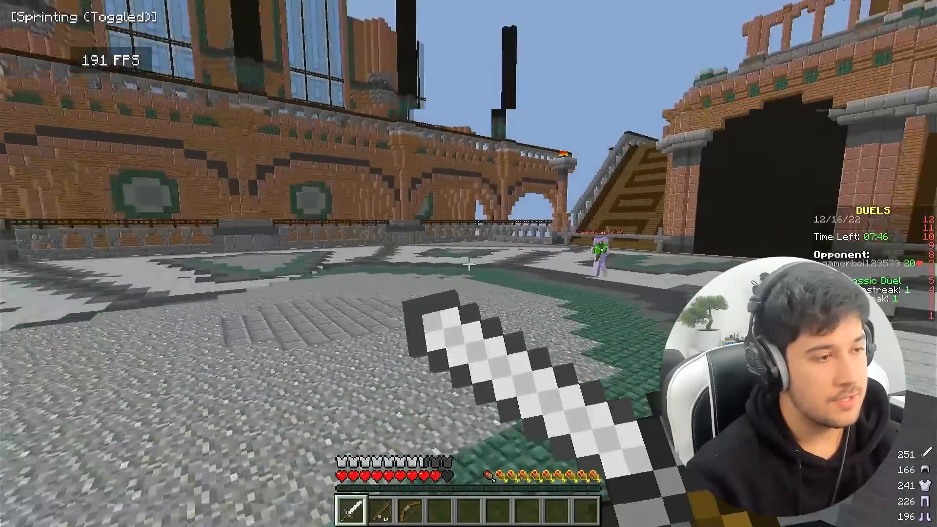
mouse_move(469, 263)
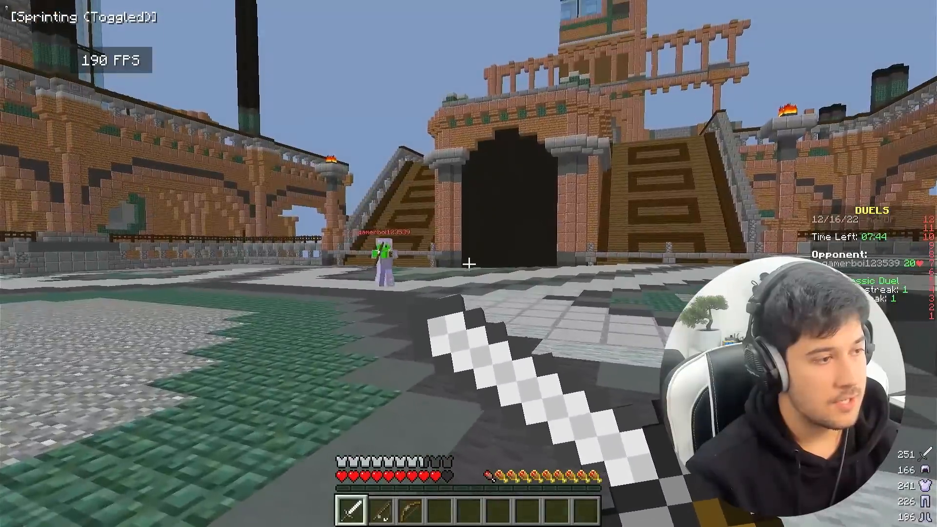